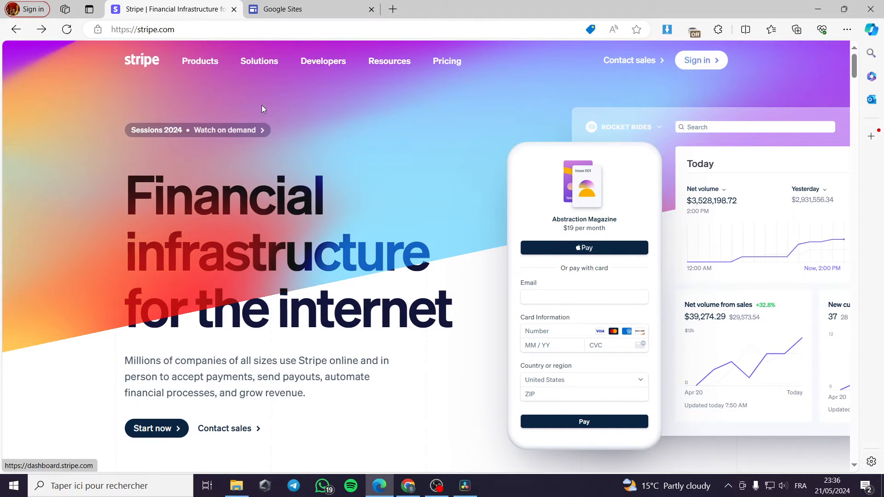
mouse_move(376, 95)
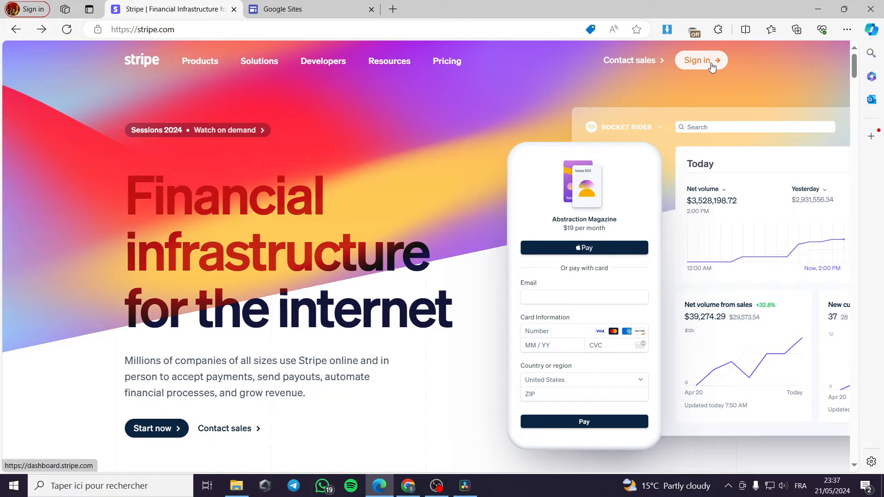
- Sign in to Stripe with email and password, then enter the SMS verification code
click(700, 60)
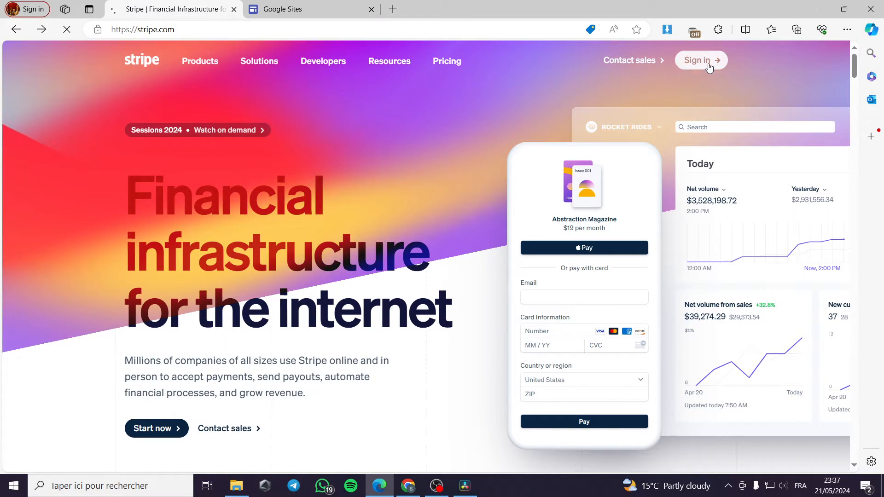
click(700, 61)
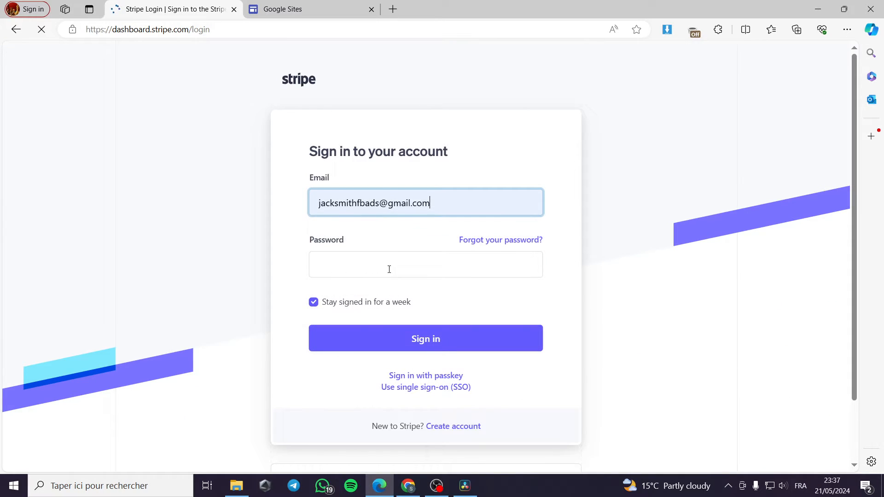
text(••)
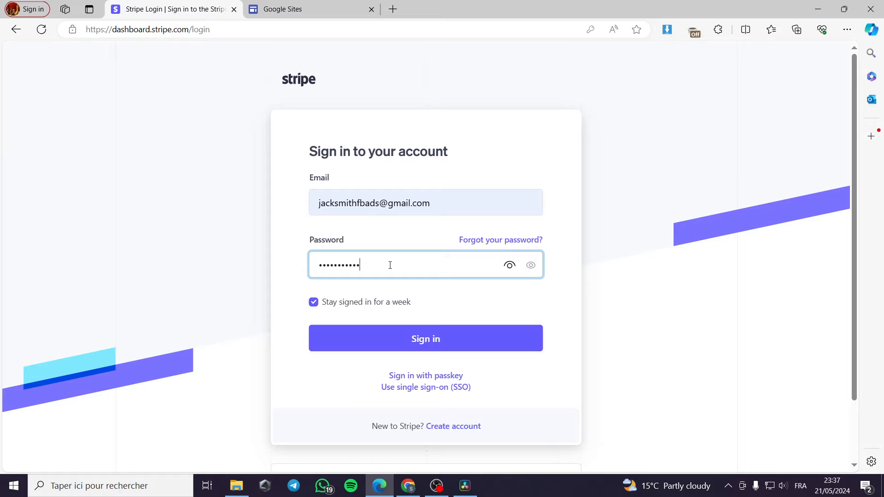
click(425, 338)
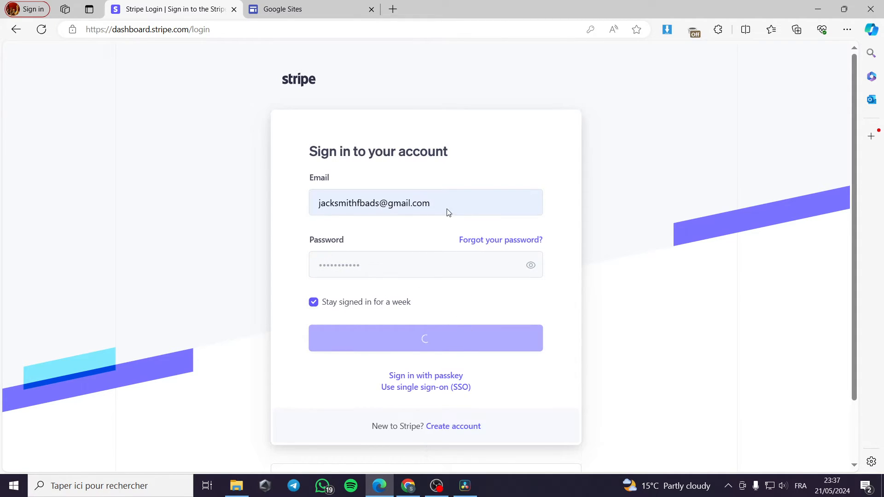
click(425, 339)
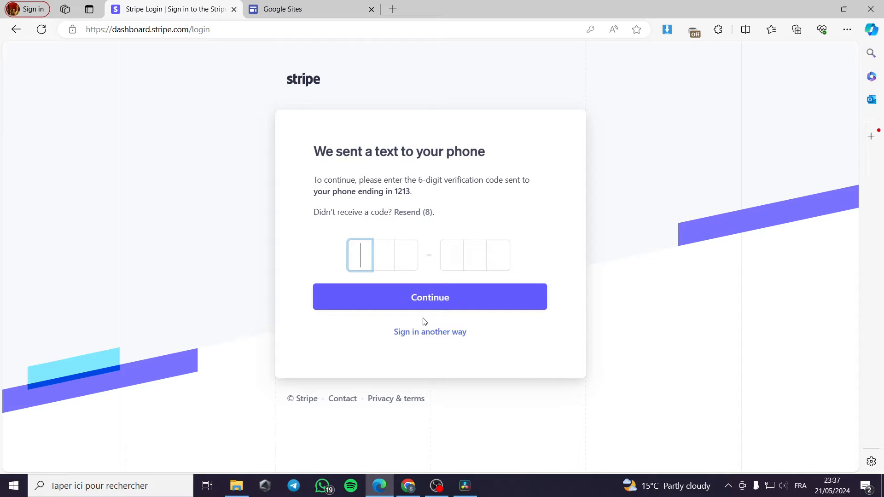
text(70)
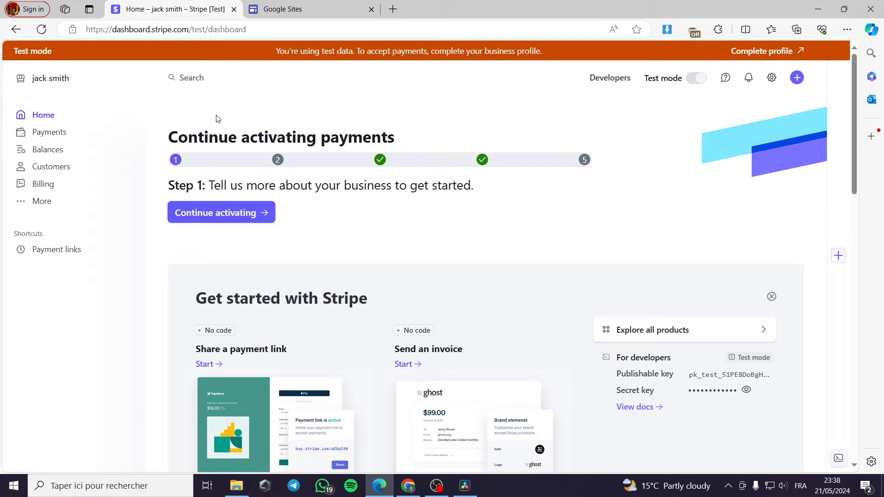
mouse_move(64, 128)
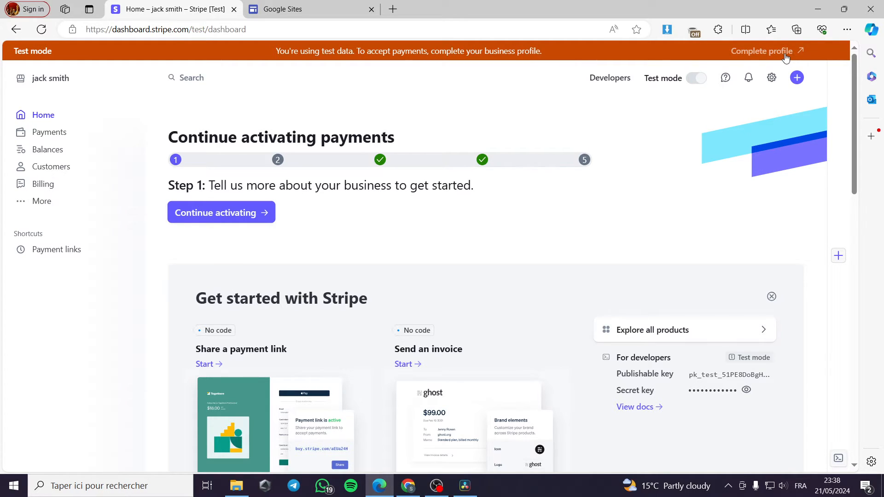
- Switch off test mode so the dashboard home shows live data
click(220, 212)
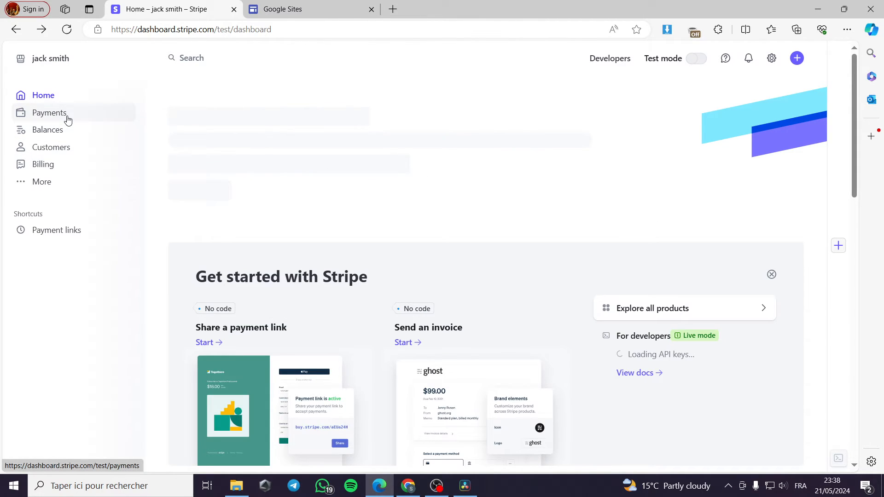
- Review the Payments overview before moving to the Google Sites start page
click(49, 113)
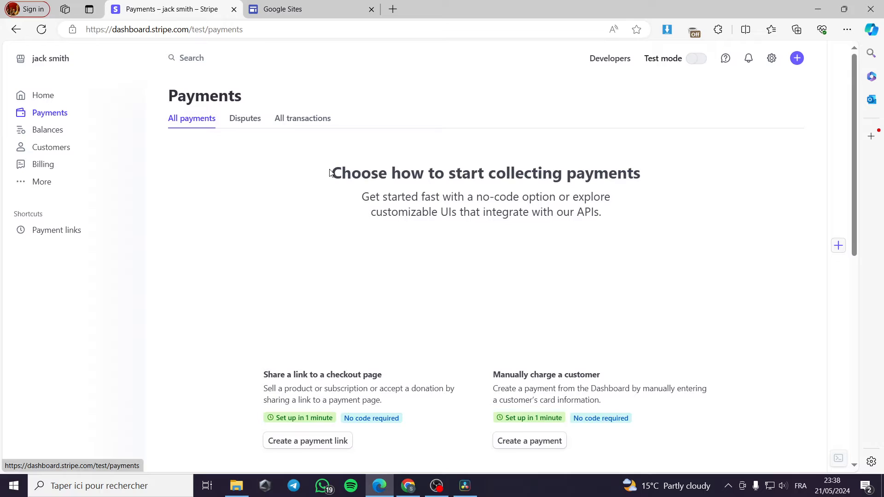
scroll(down, 3)
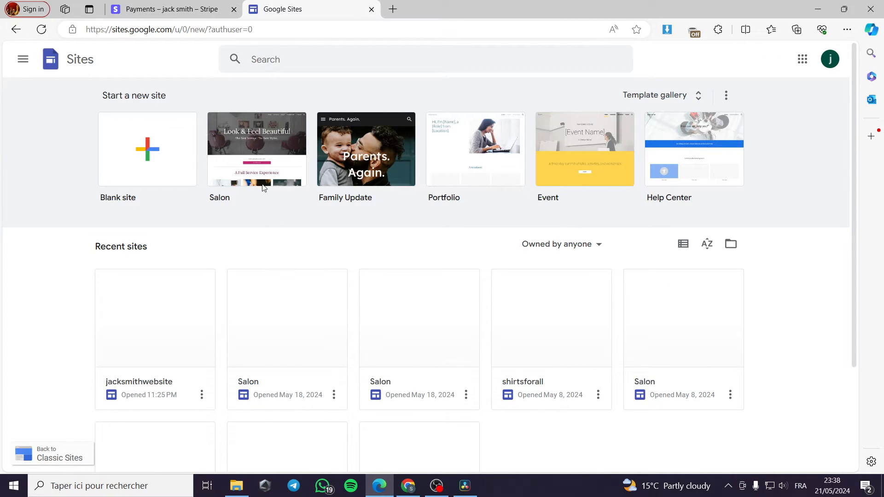
- Check the BUY NOW button's current link in jacksmithwebsite, then return to Stripe's payment link form
click(169, 9)
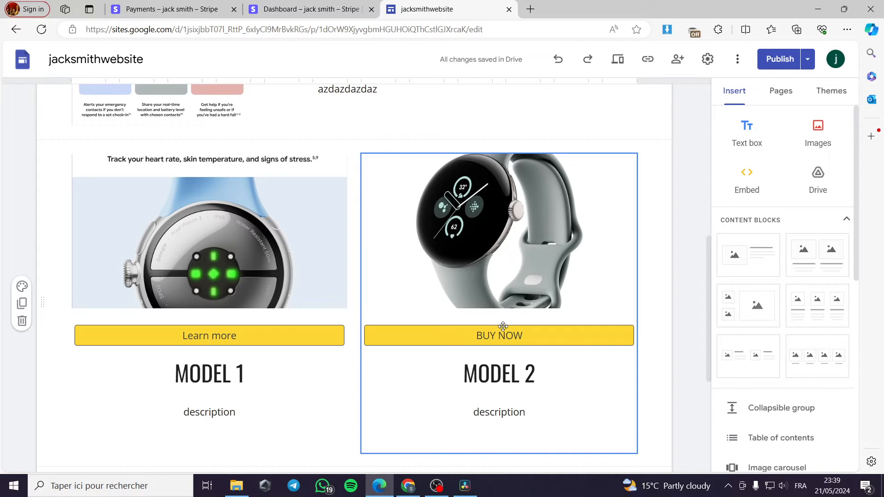
click(498, 335)
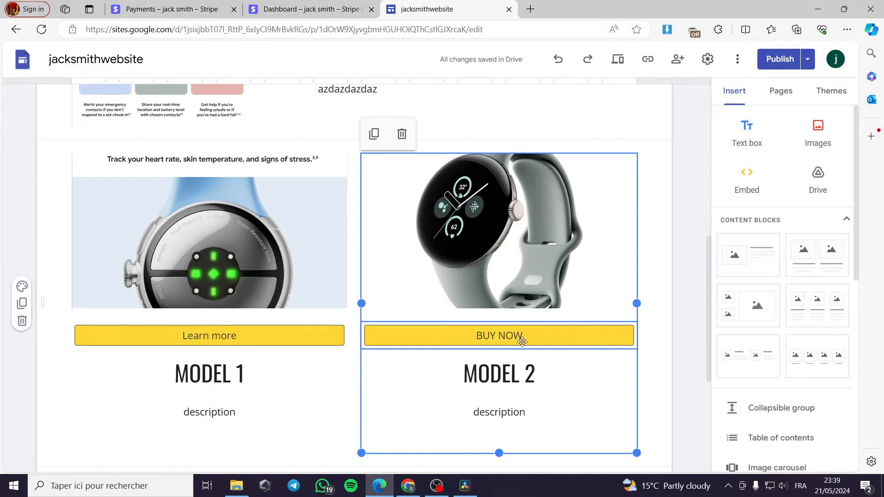
click(498, 335)
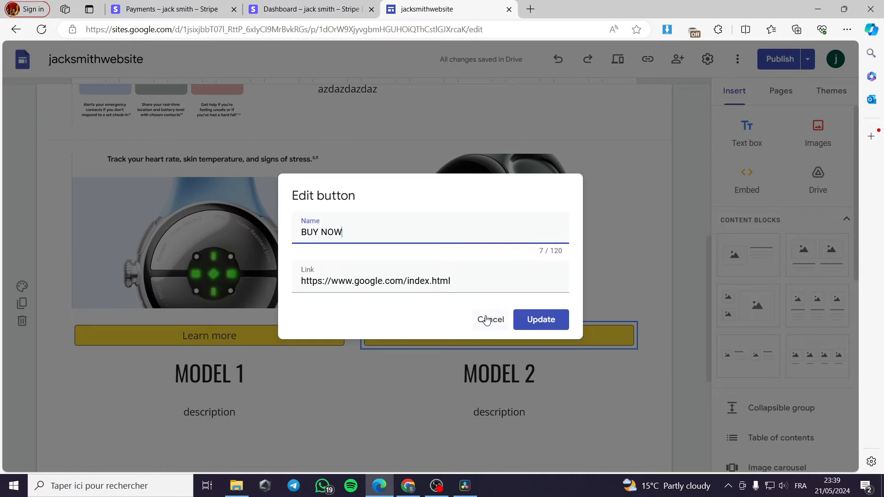
click(539, 319)
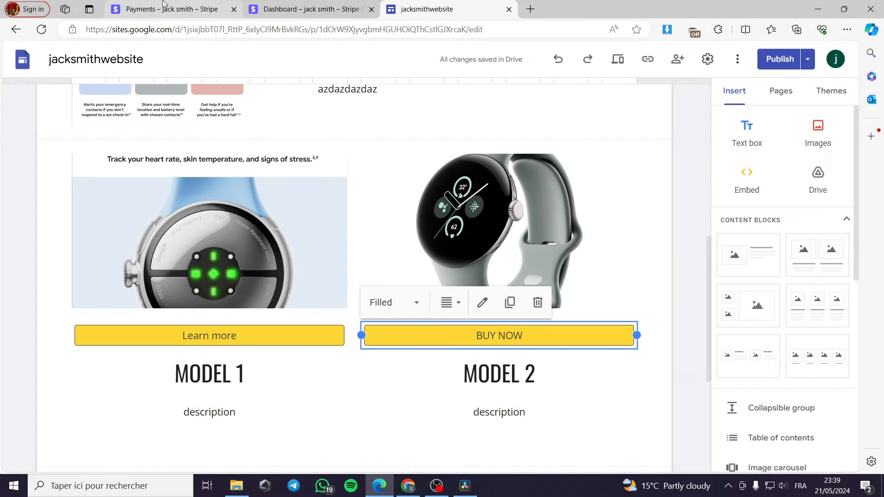
click(310, 9)
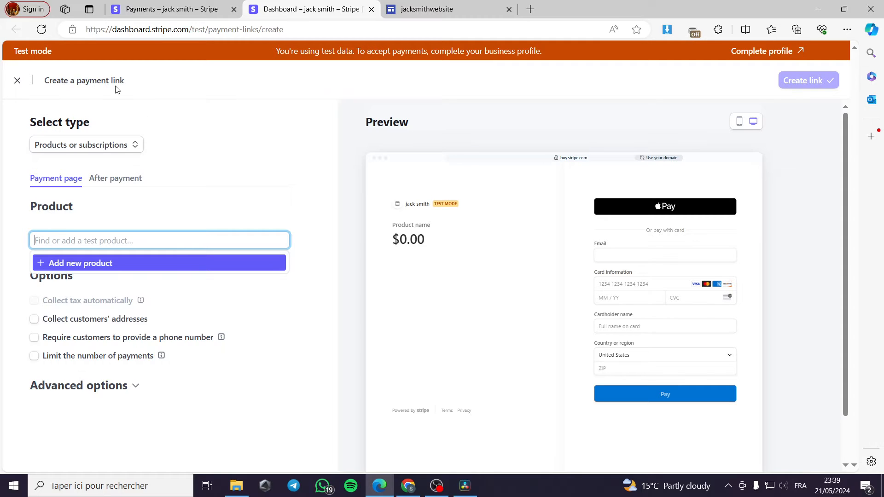
click(84, 144)
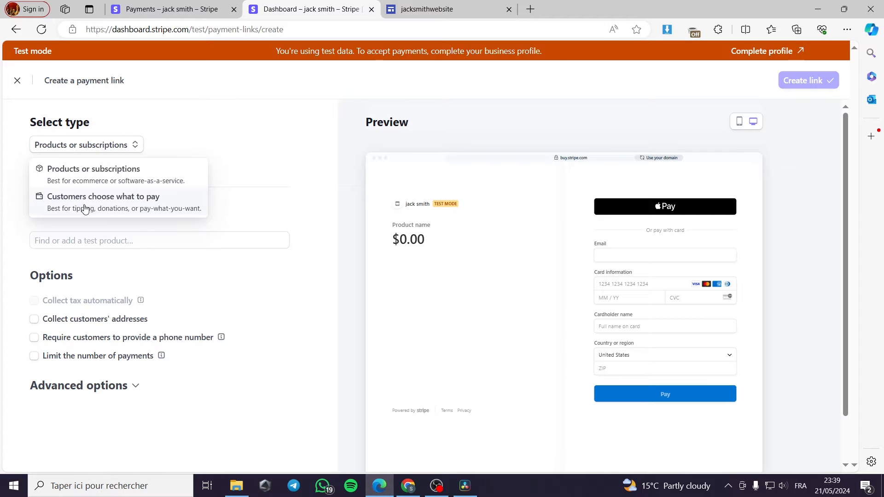
mouse_move(177, 189)
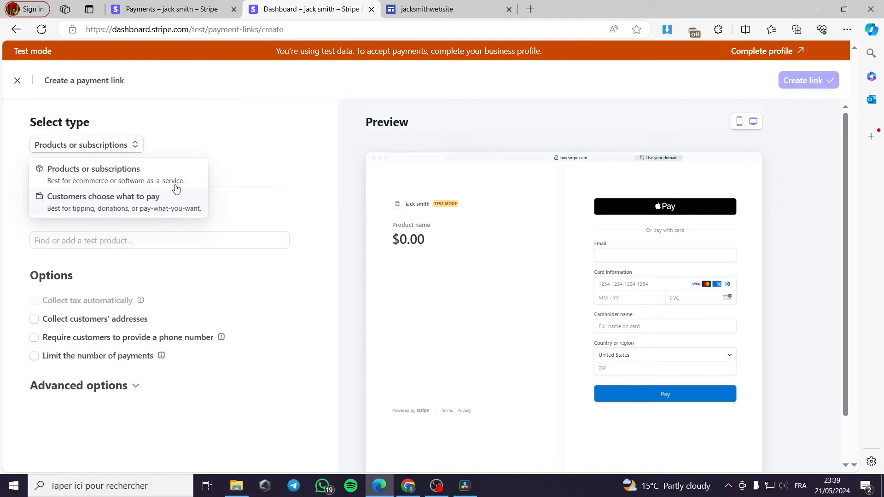
mouse_move(132, 211)
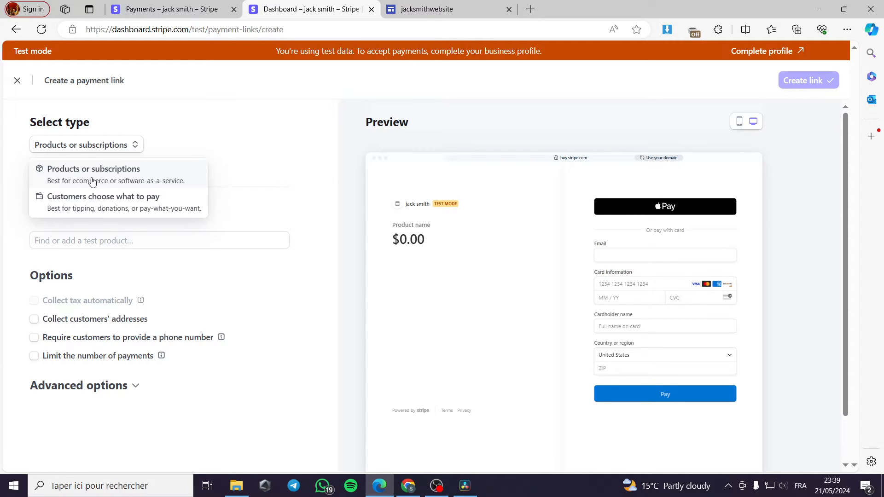
click(93, 172)
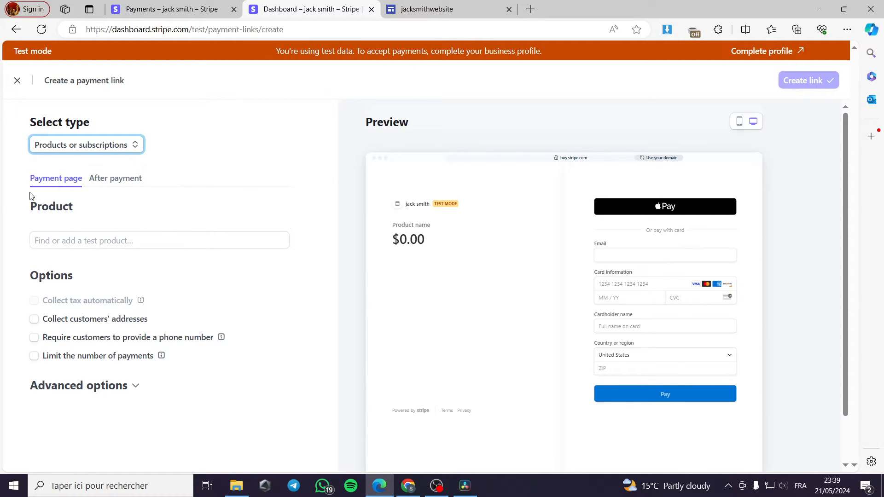
click(159, 240)
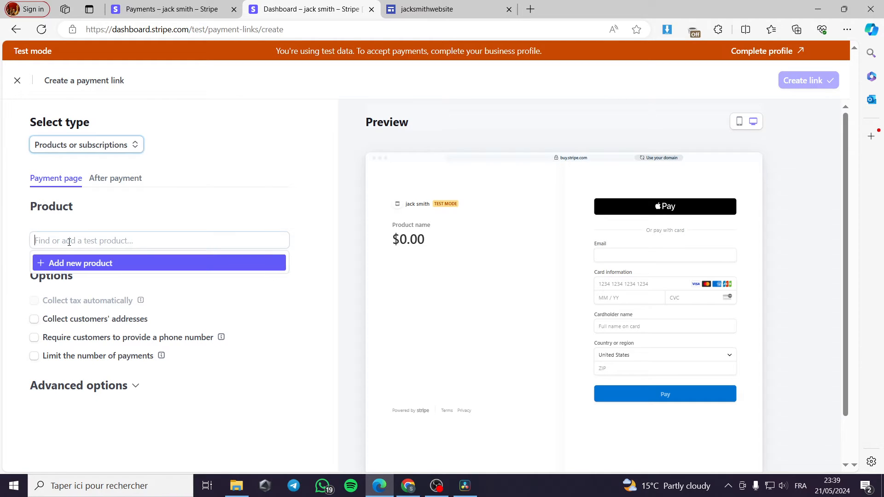
click(160, 240)
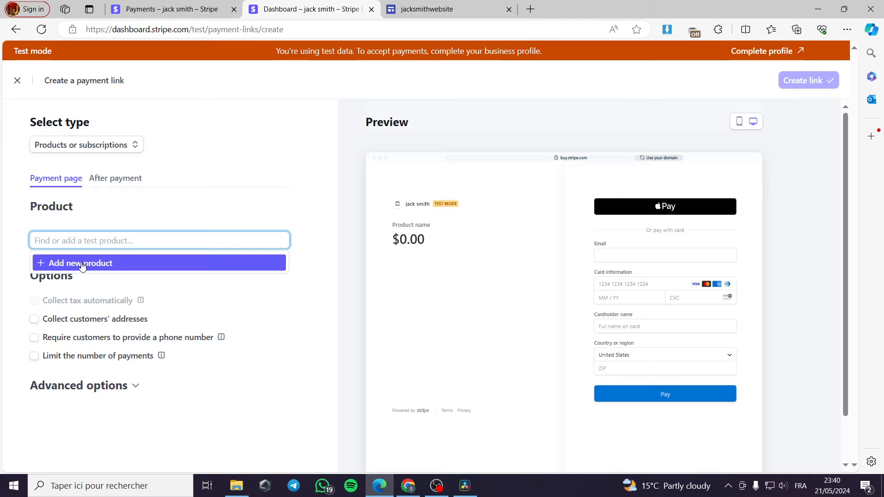
- Start a new product named Smartwatch and upload the watch photo
click(79, 263)
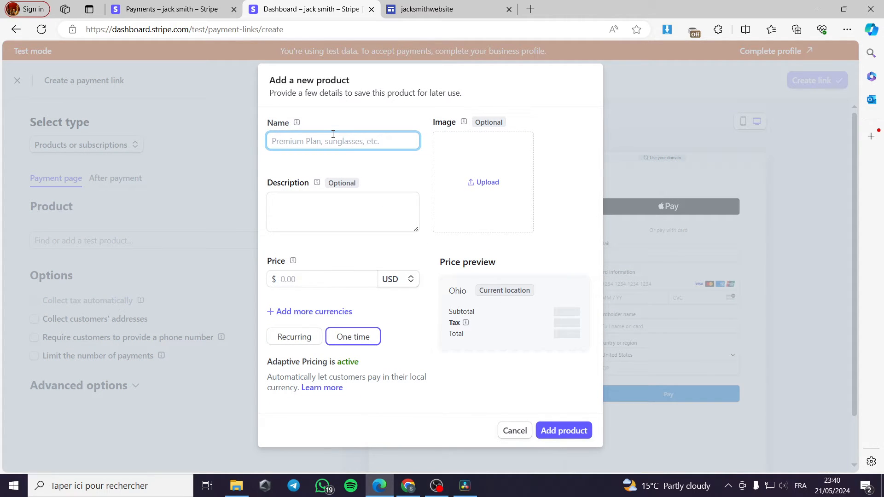
text(S)
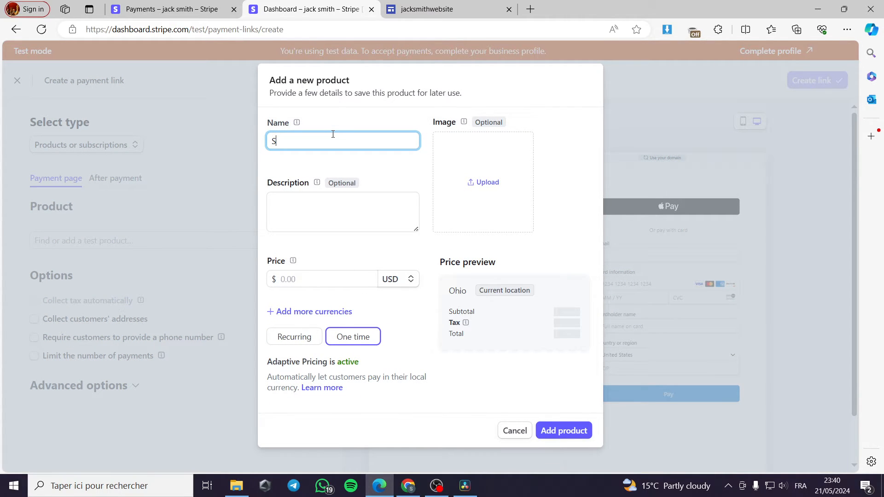
text(martwatch)
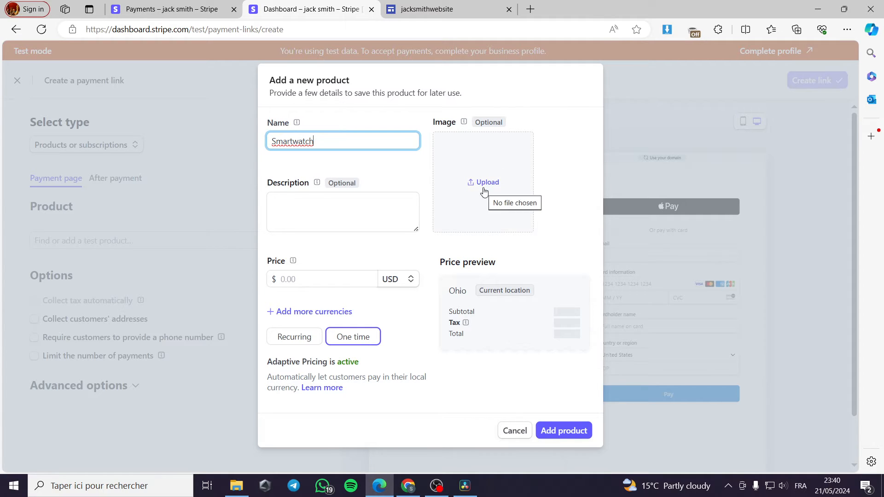
click(482, 183)
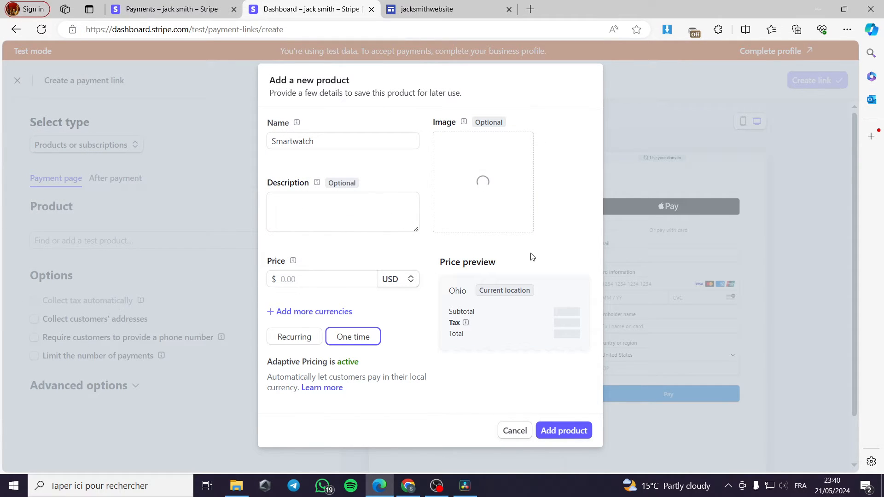
click(342, 212)
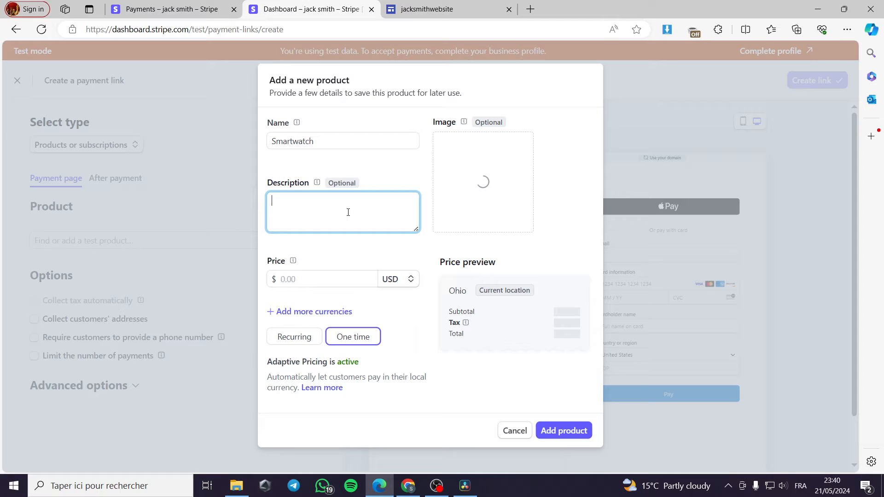
- Price it at $199.99 USD one time and add the product to the link
click(321, 279)
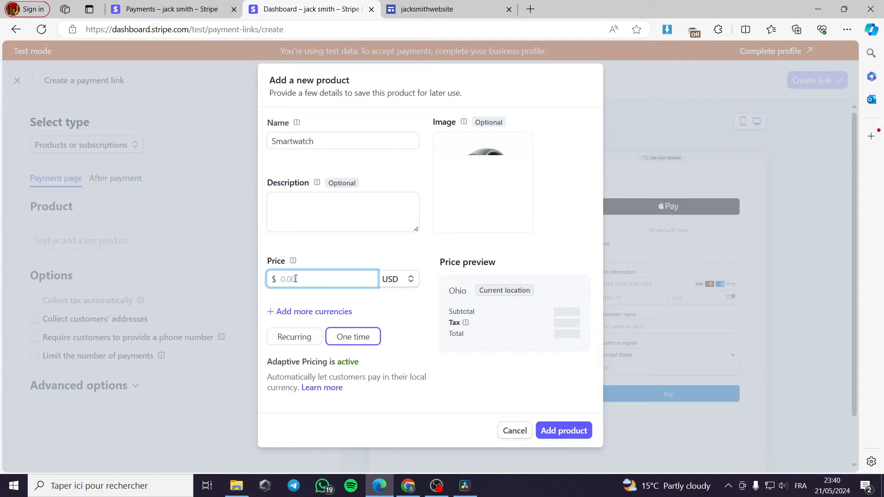
text(199.00)
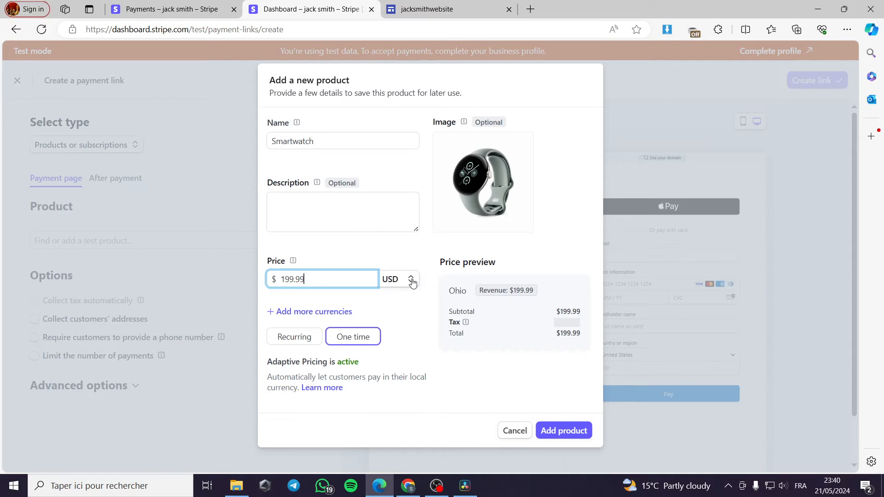
click(397, 279)
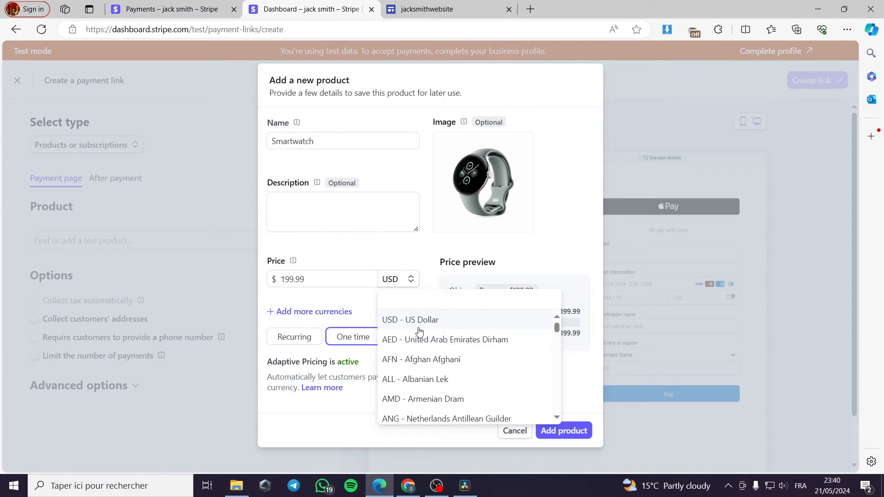
click(410, 320)
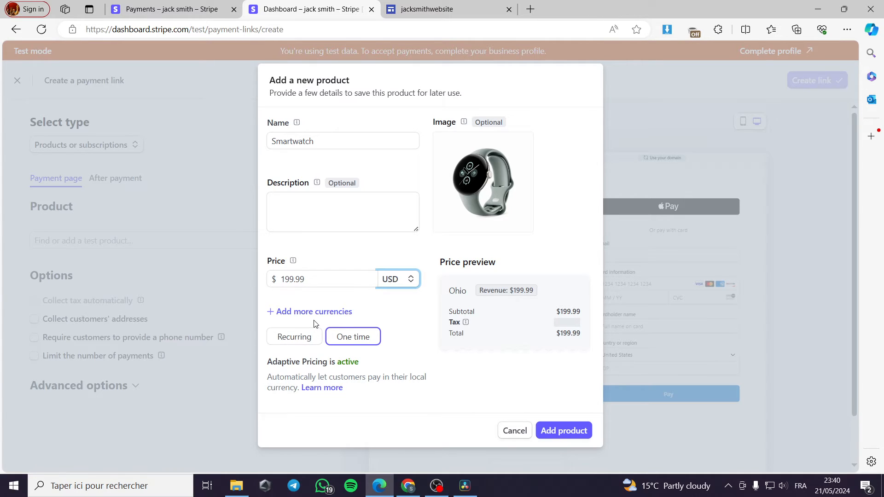
mouse_move(298, 347)
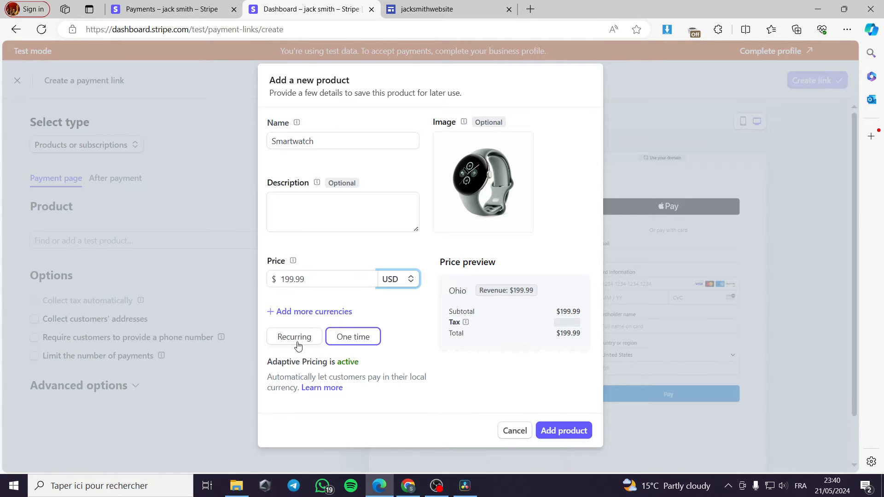
mouse_move(315, 328)
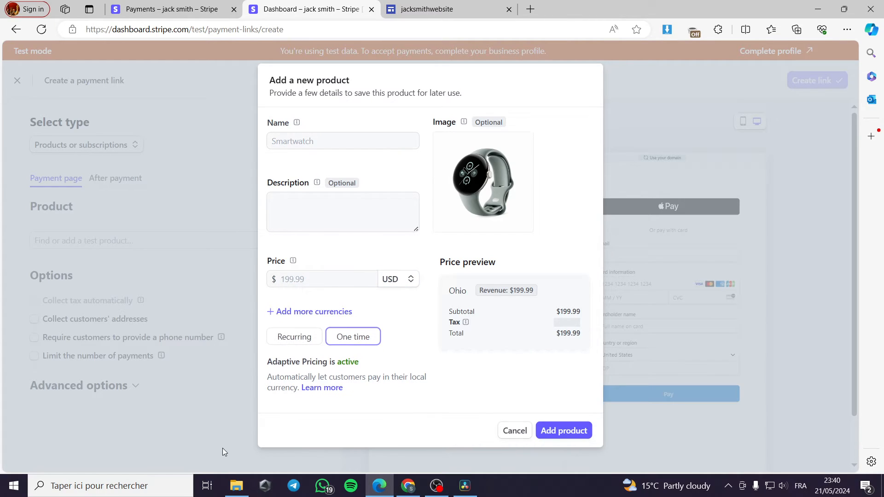
click(564, 430)
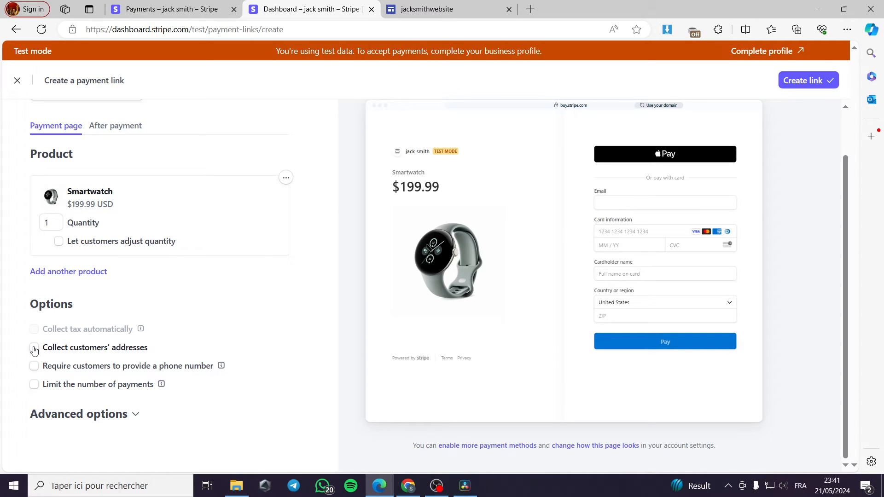
- Enable collecting customers' addresses, keeping billing addresses only
click(33, 347)
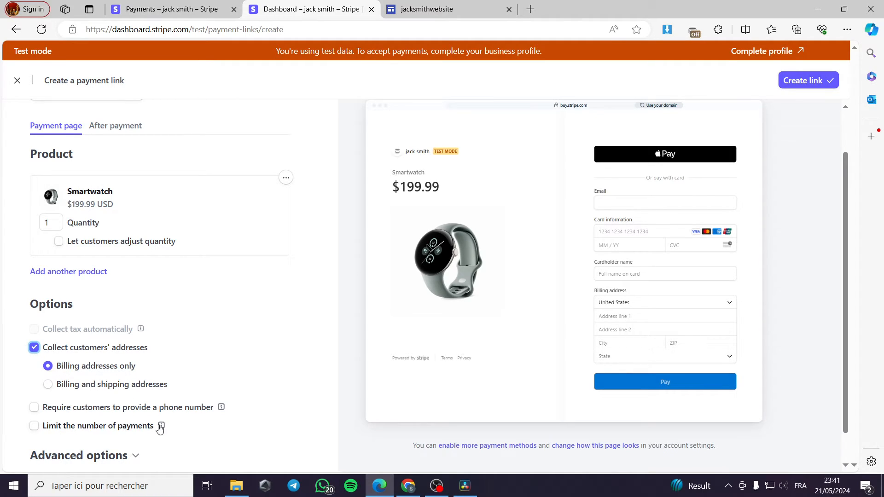
scroll(down, 3)
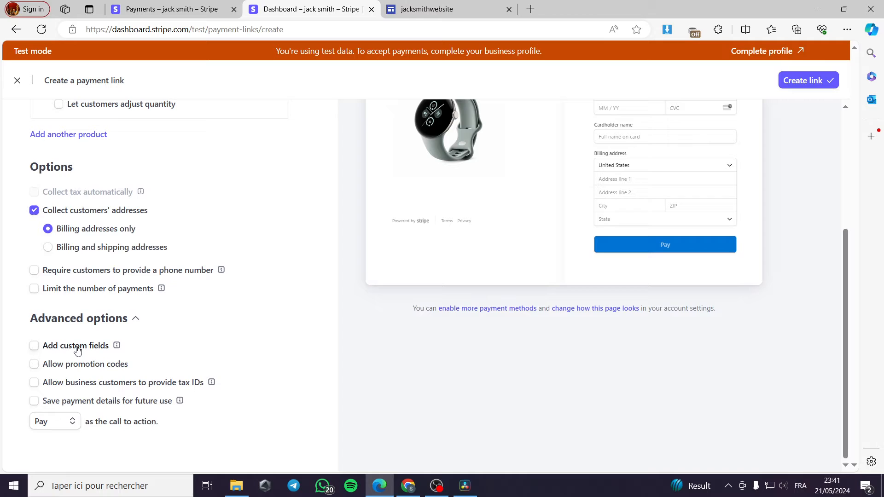
mouse_move(44, 373)
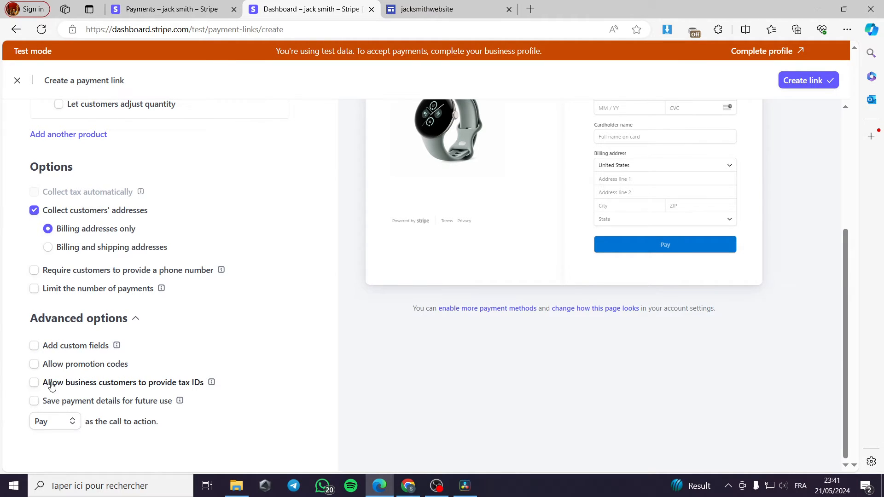
mouse_move(149, 392)
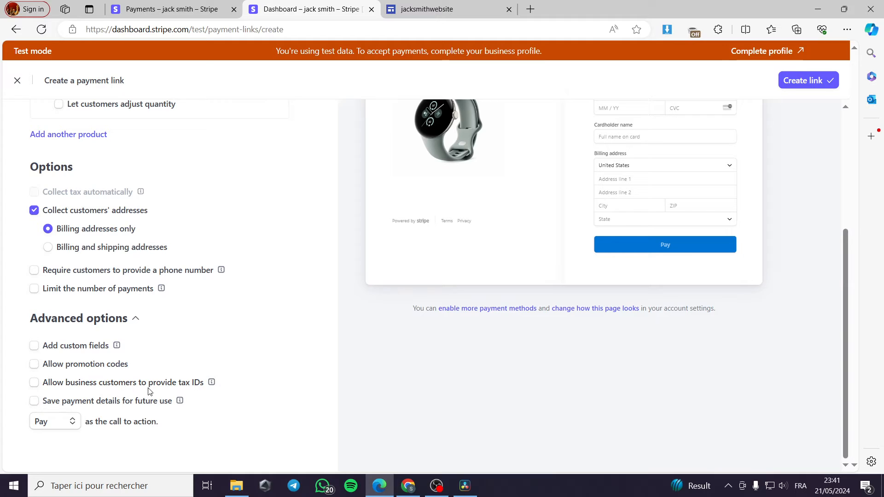
mouse_move(212, 382)
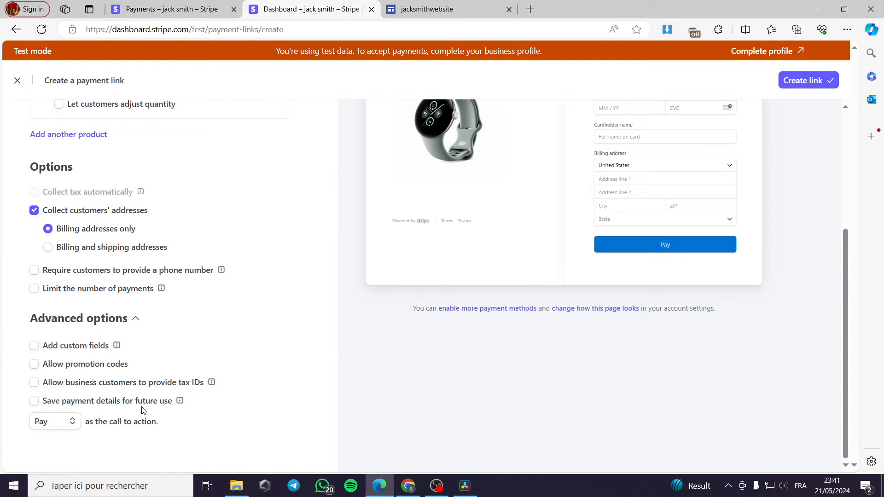
- Under Advanced options, enable saving payment details for future use
click(34, 401)
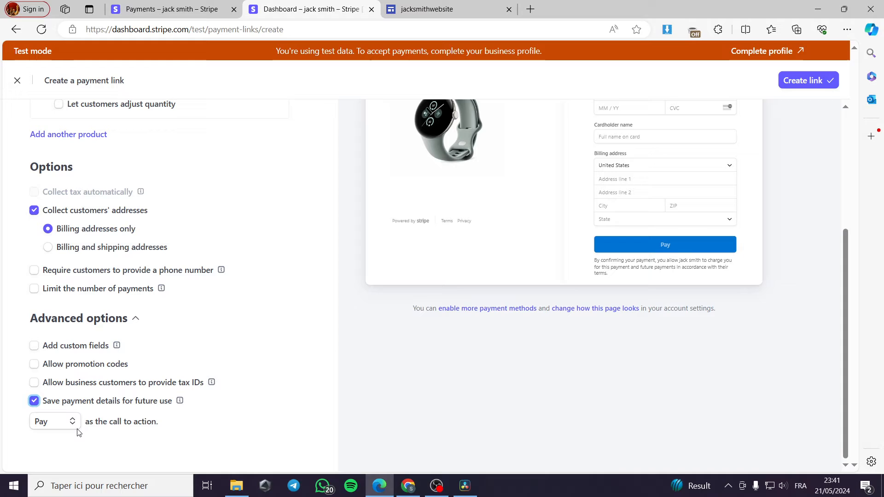
click(54, 421)
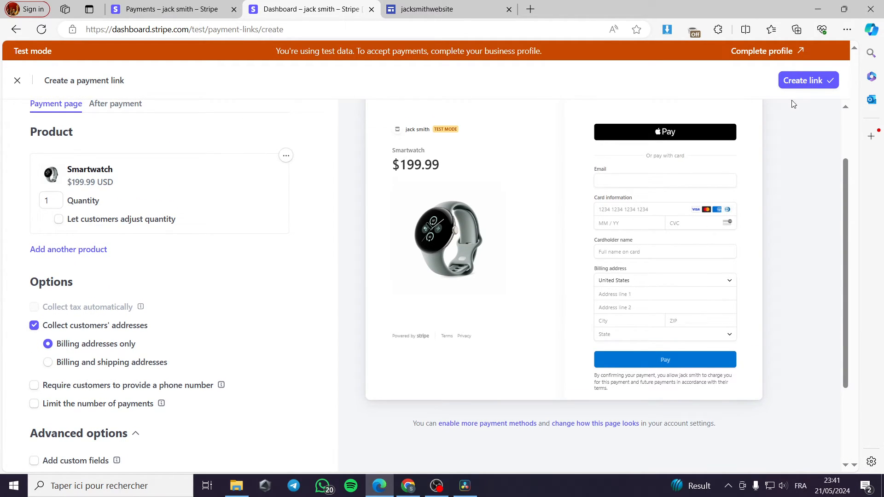
mouse_move(735, 221)
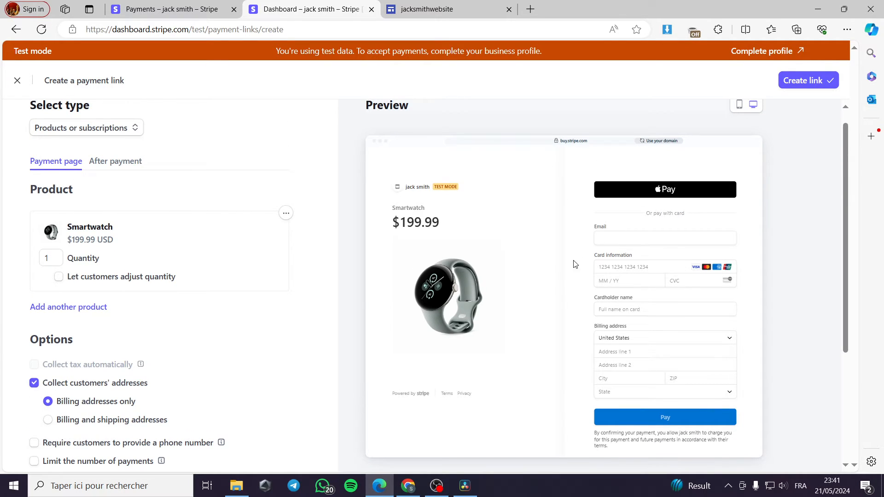
- Review the preview and create the $199.99 Smartwatch payment link
scroll(down, 3)
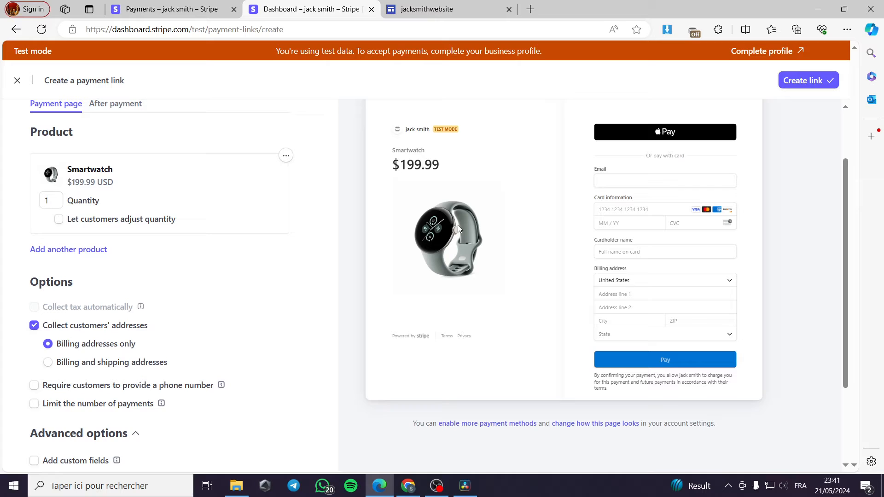
mouse_move(616, 190)
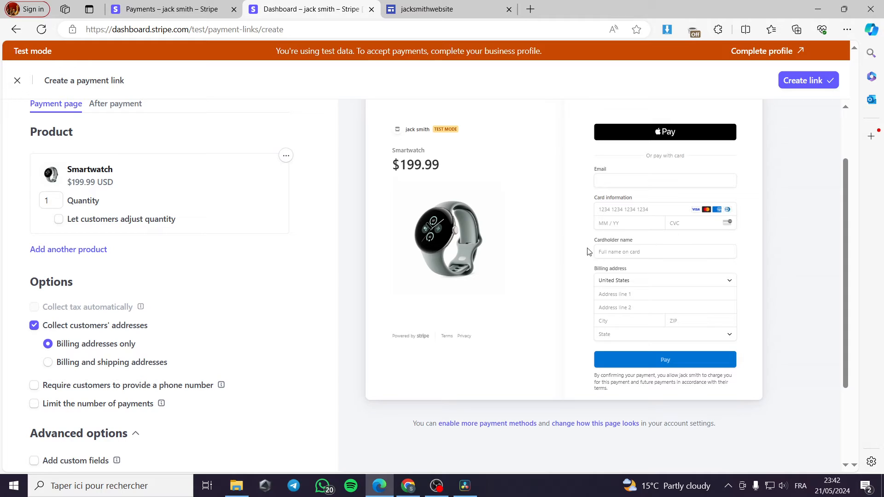
mouse_move(822, 120)
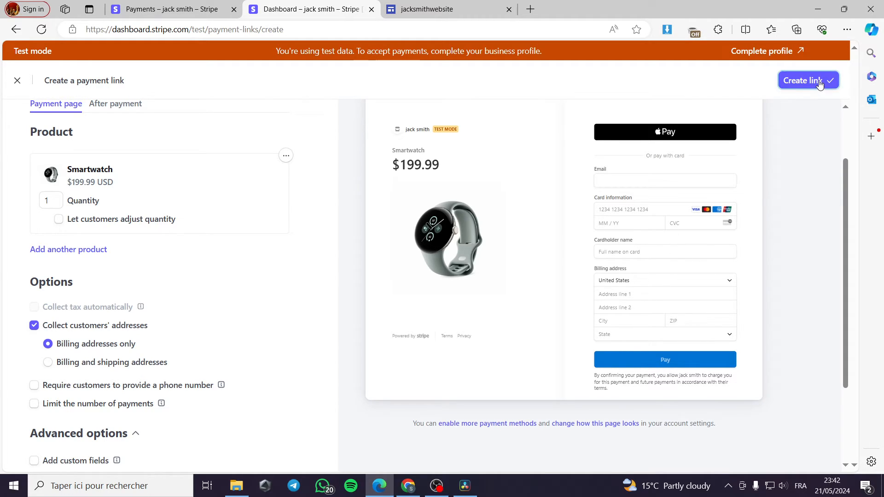
click(807, 80)
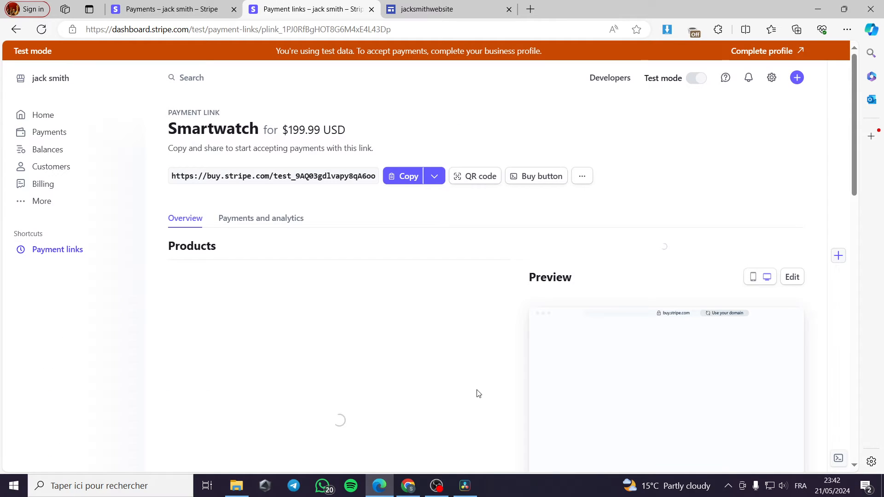
- Copy the buy.stripe.com checkout URL for the Smartwatch link
scroll(down, 3)
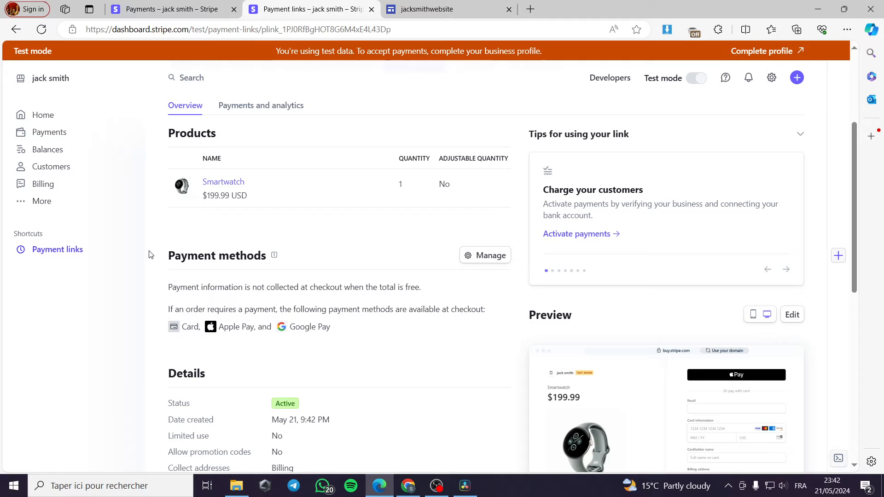
mouse_move(288, 274)
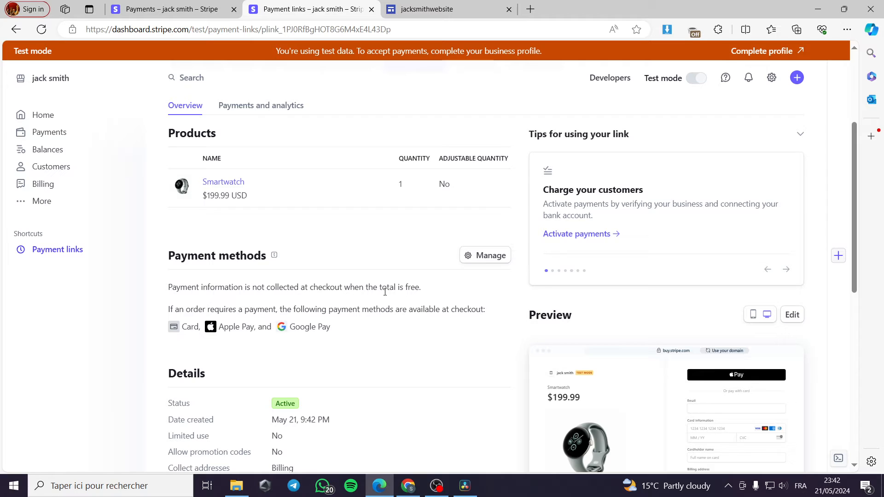
mouse_move(603, 322)
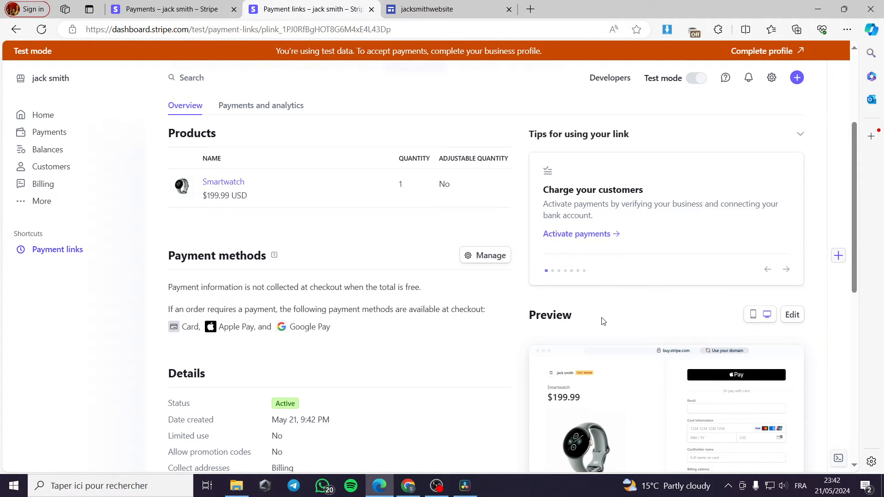
scroll(down, 3)
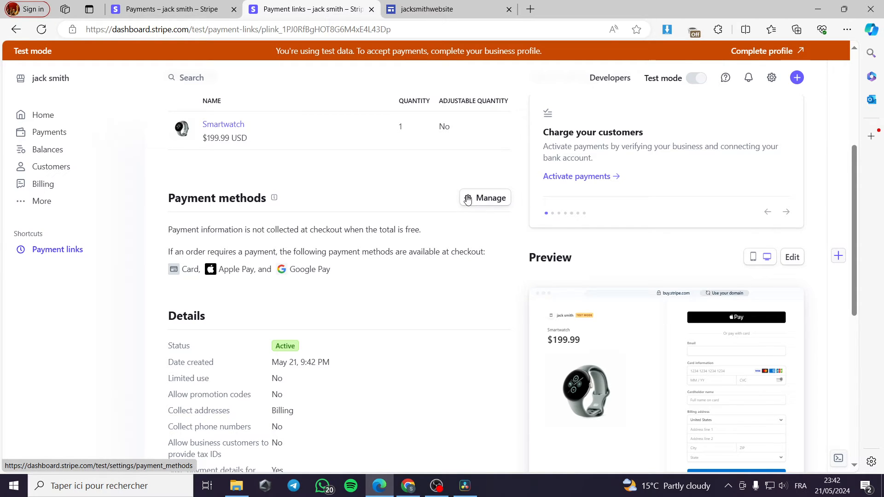
mouse_move(404, 256)
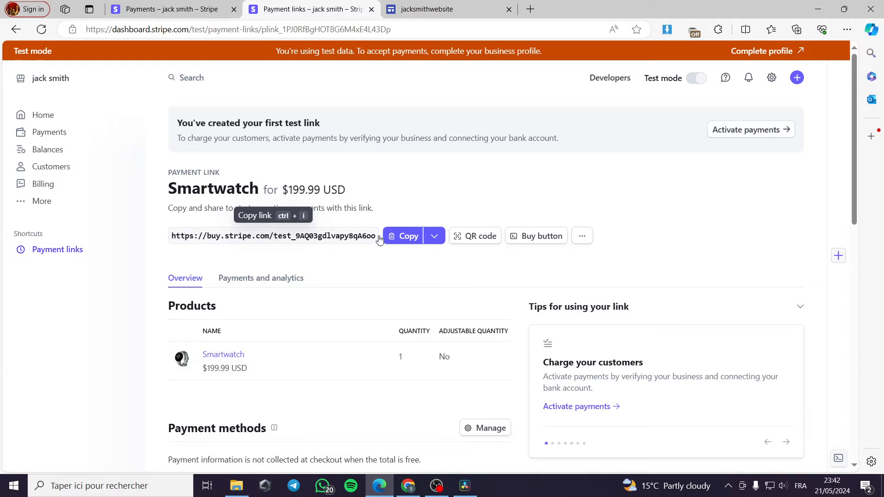
click(434, 236)
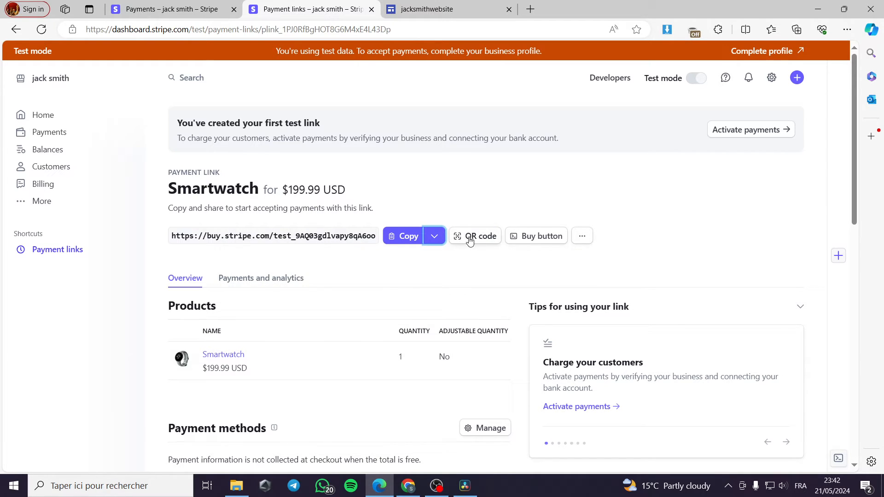
click(474, 235)
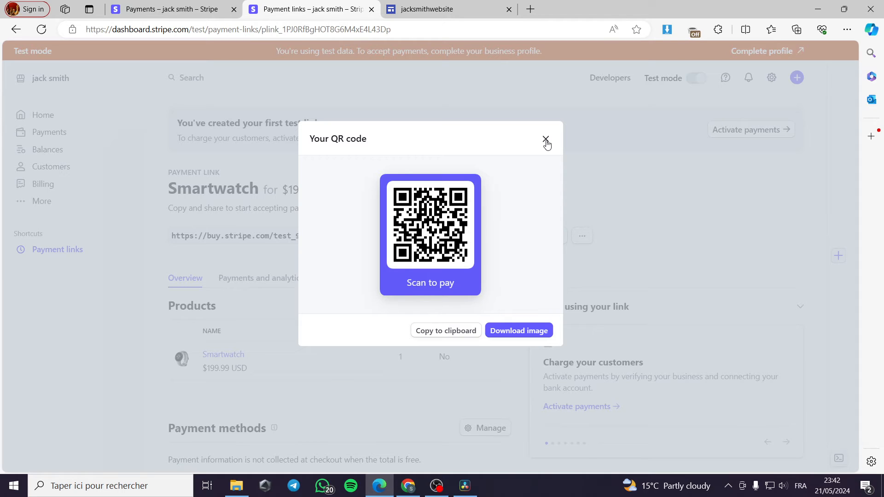
click(545, 139)
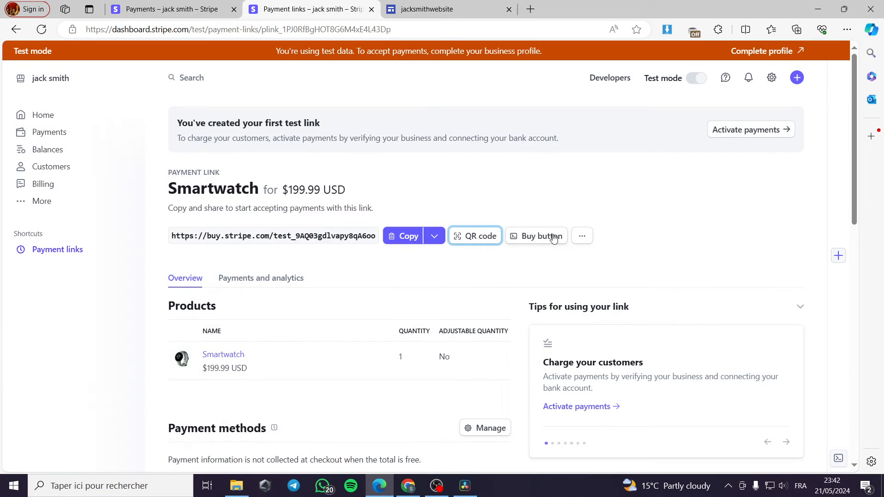
click(535, 235)
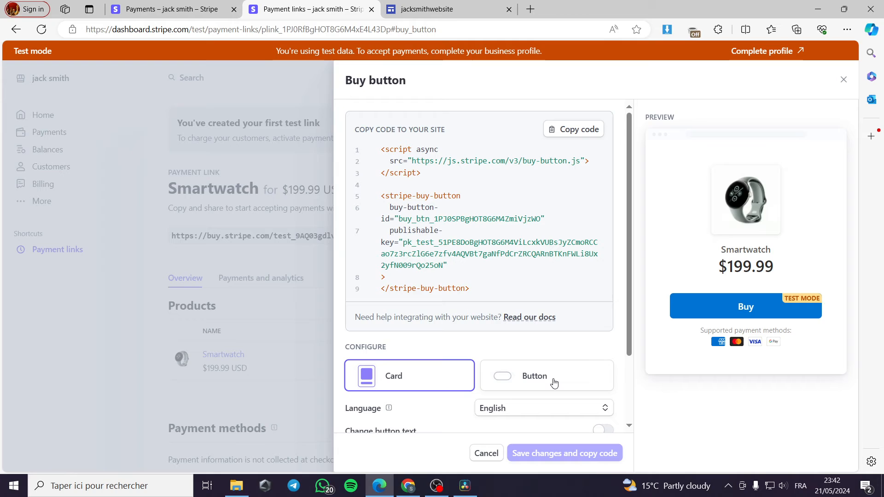
- Try button and card layouts, keep Card, and take the embed code to the jacksmithwebsite editor
click(545, 376)
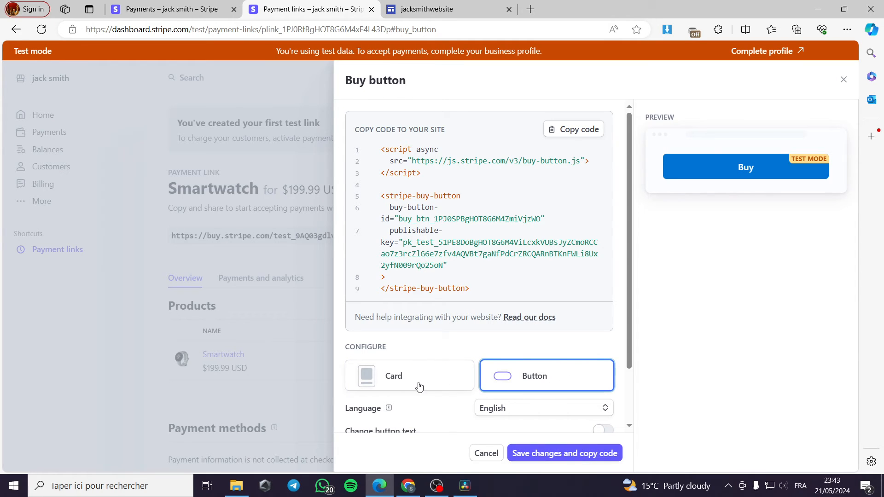
click(409, 375)
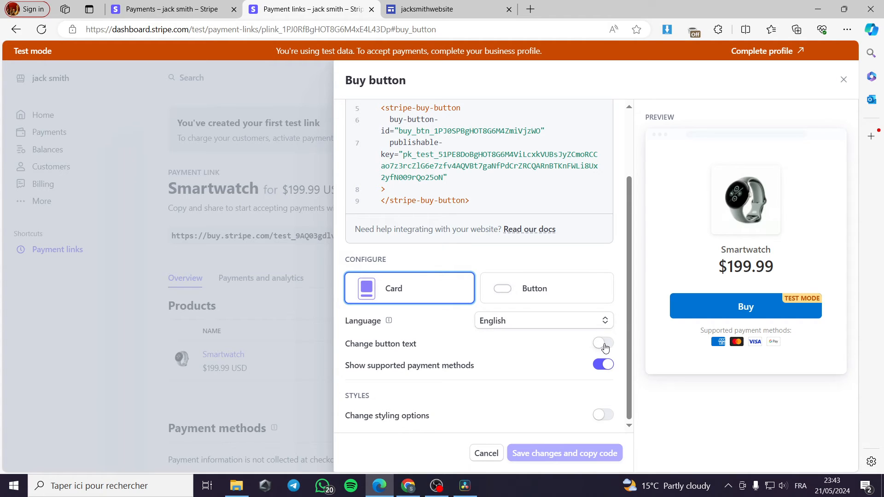
click(602, 342)
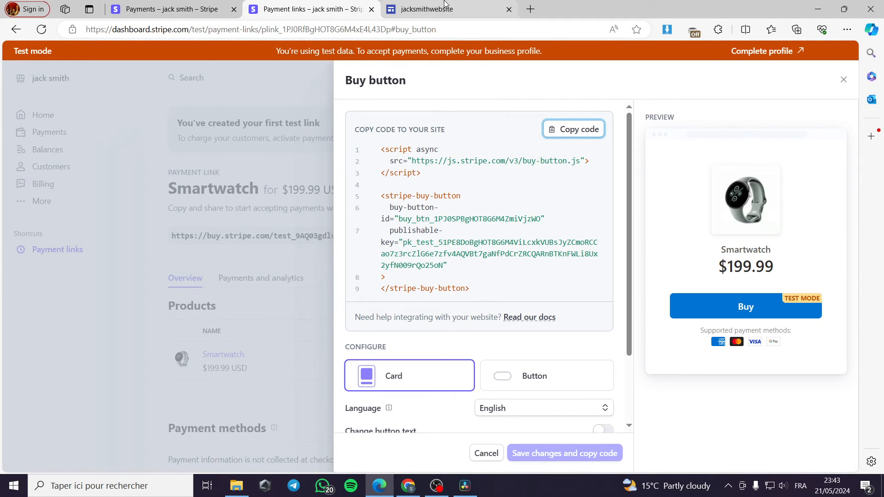
click(431, 9)
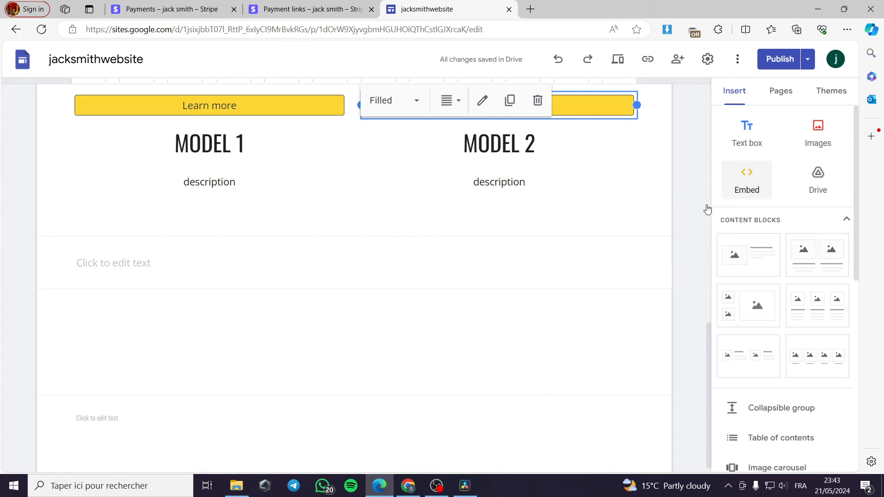
- Embed the pasted Stripe Smartwatch buy card ($199.99) on the jacksmithwebsite page, then return to Stripe
click(746, 179)
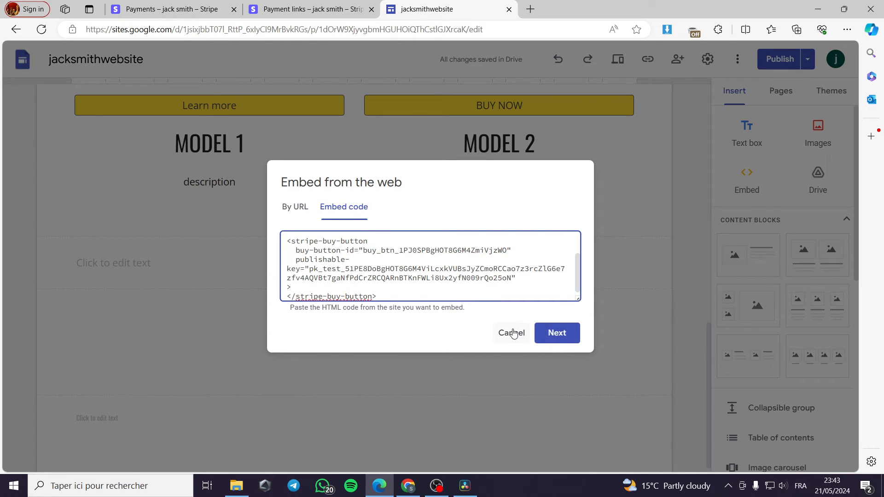
click(556, 333)
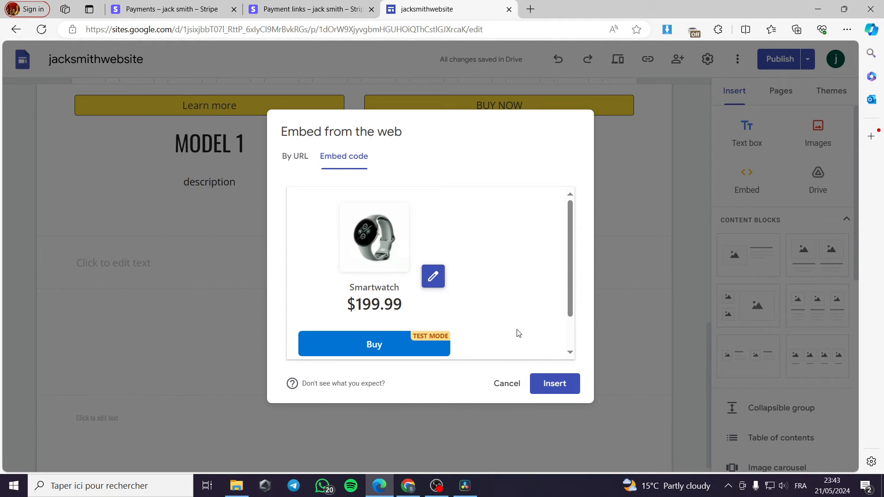
click(554, 384)
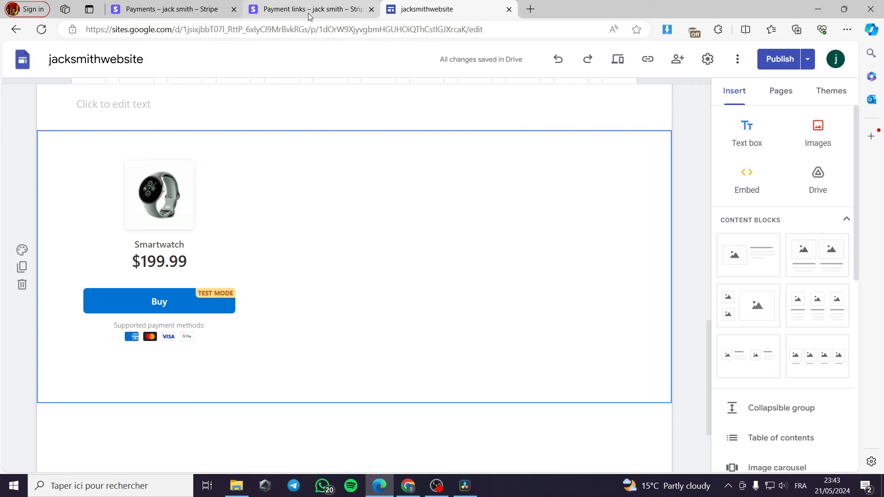
click(307, 9)
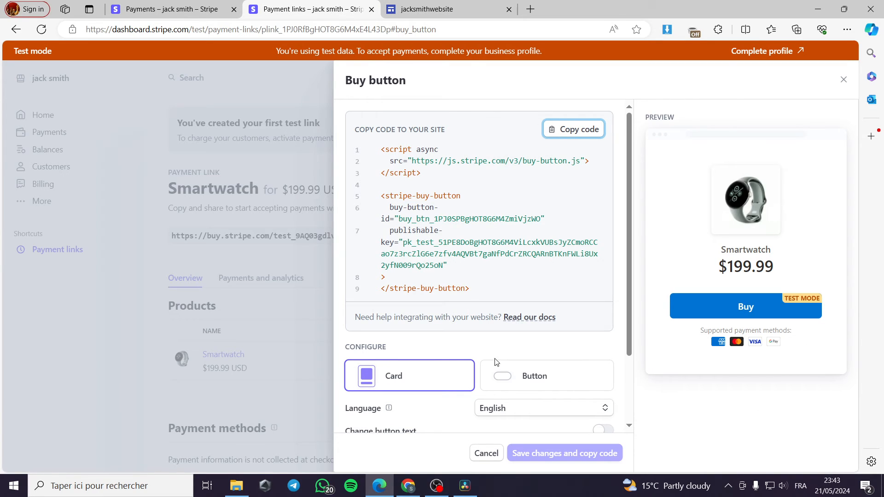
- Switch the Smartwatch buy embed to the plain Button layout, save it, and copy its embed code
click(545, 376)
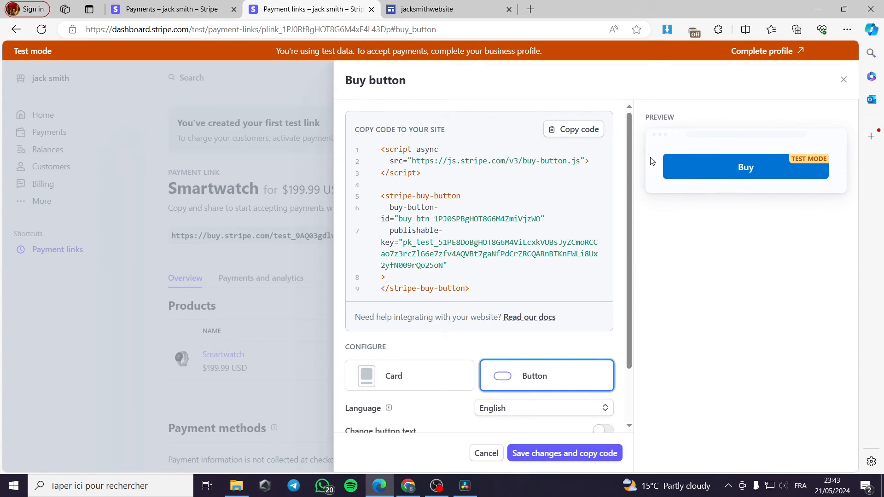
click(564, 452)
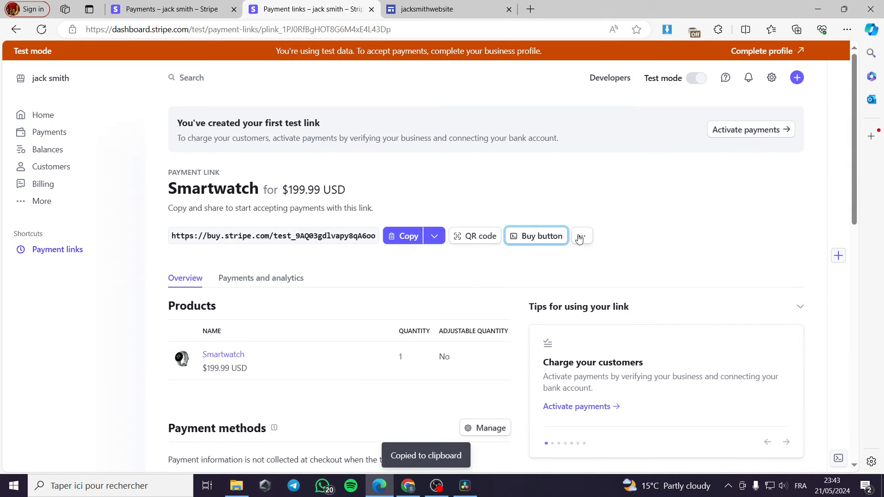
click(536, 236)
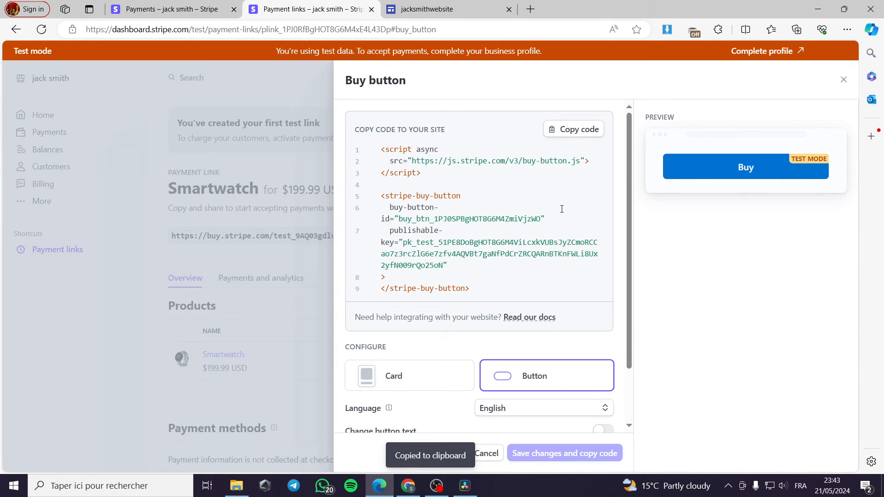
click(573, 129)
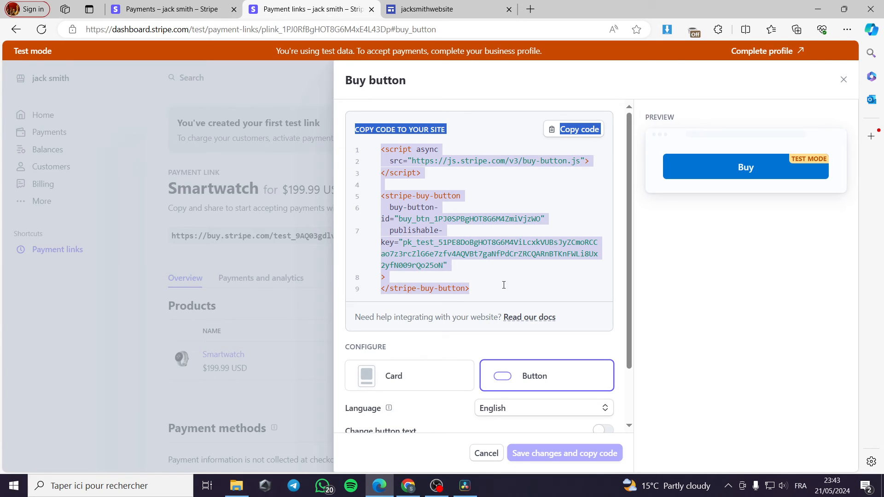
right_click(428, 199)
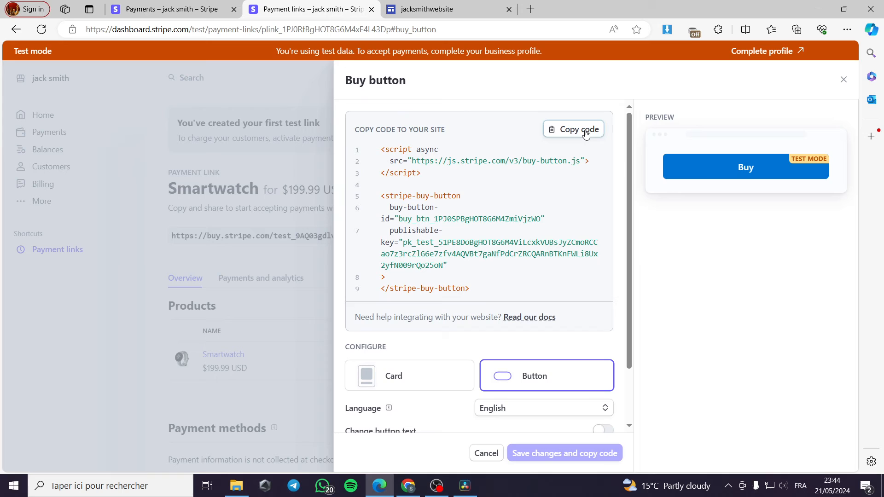
- Insert a second embed on the store page from the copied Stripe button code
click(446, 9)
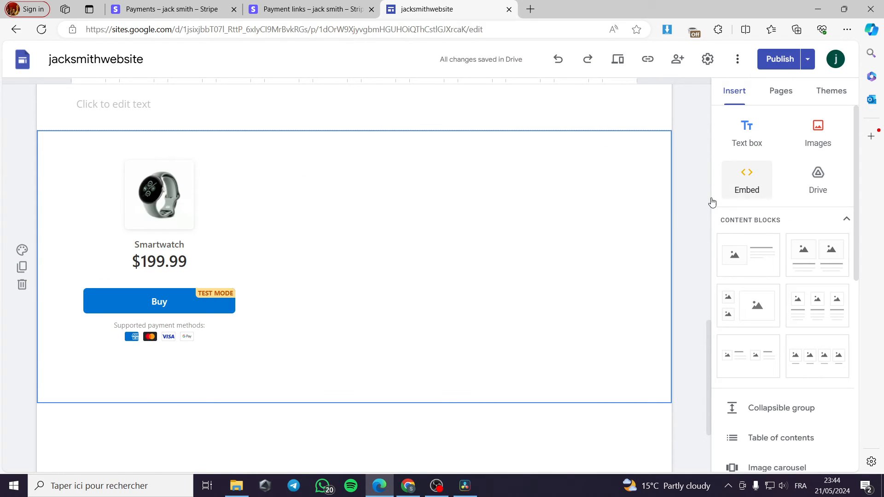
click(746, 179)
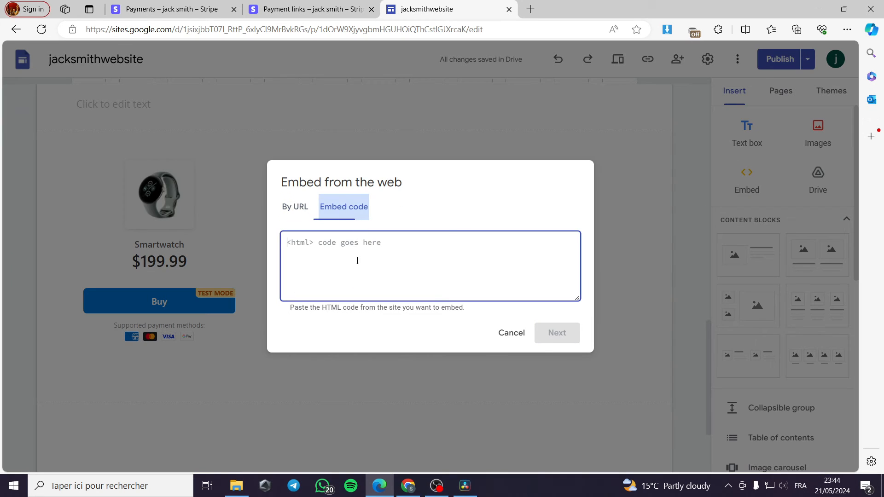
click(556, 333)
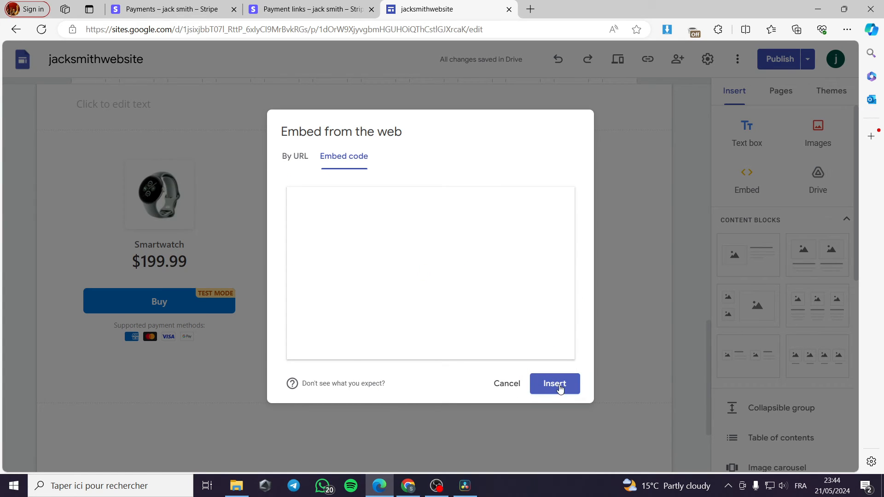
click(553, 384)
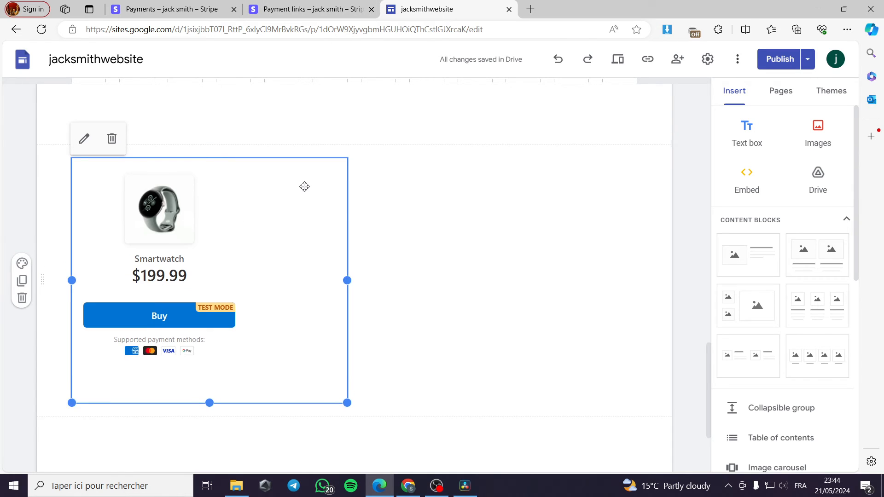
scroll(down, 3)
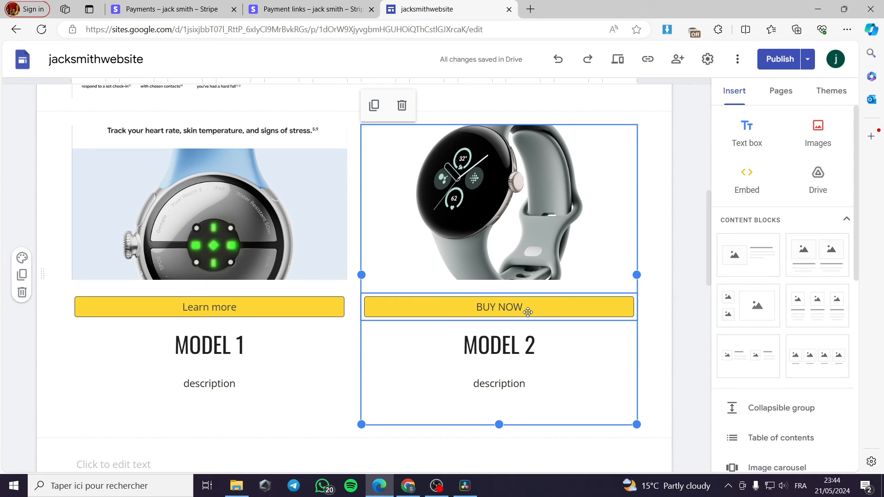
- Remove Model 2's old BUY NOW button and start a new Button under its watch image
click(498, 306)
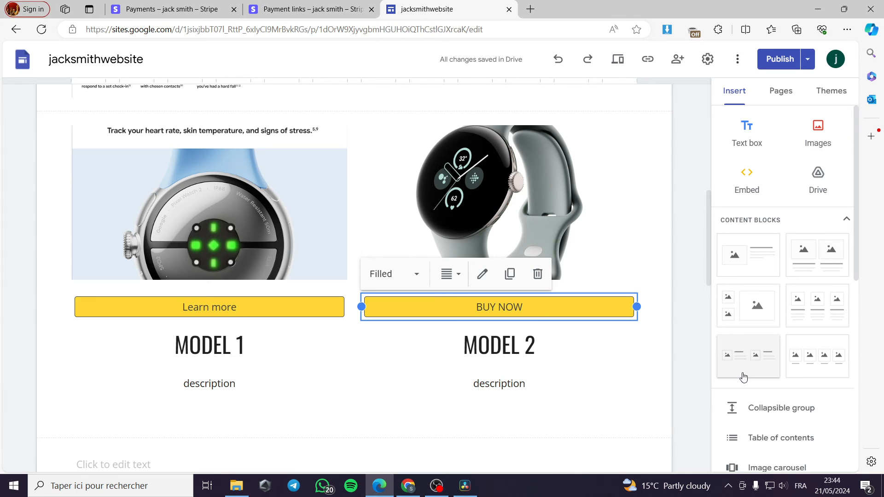
click(537, 274)
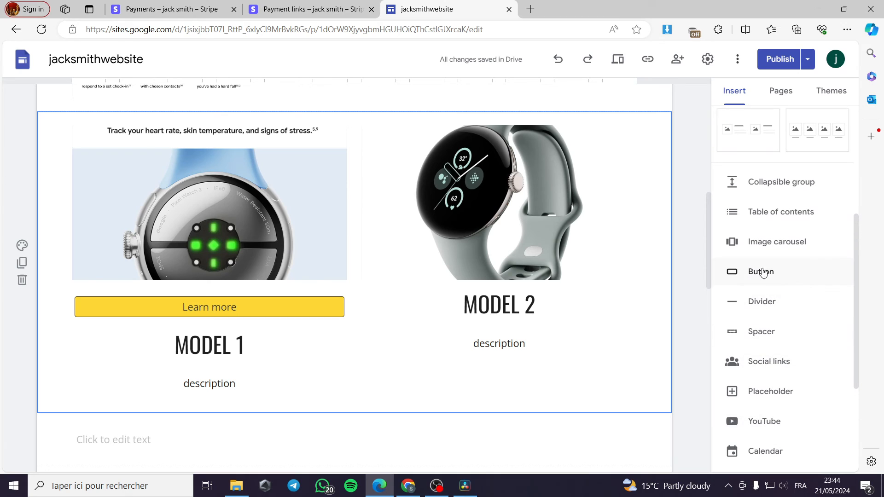
click(760, 272)
text(BUY NOW)
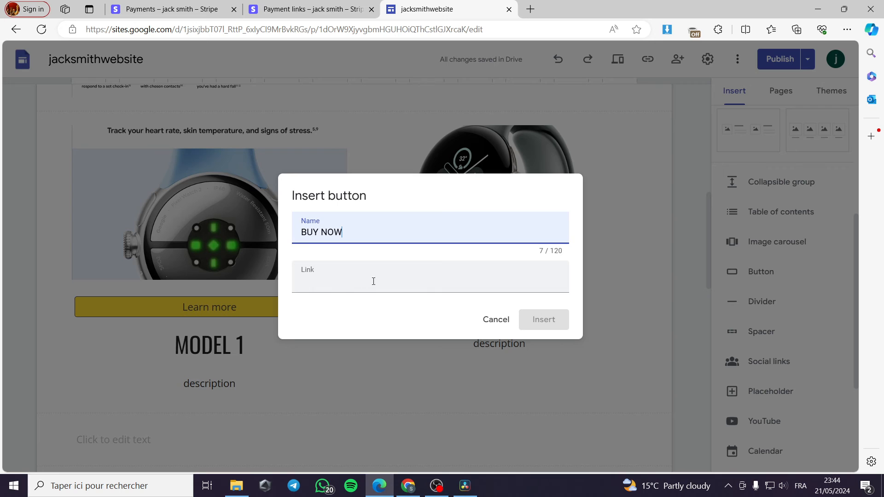
- Link the new BUY NOW button to the copied Stripe Smartwatch payment link and insert it
click(430, 281)
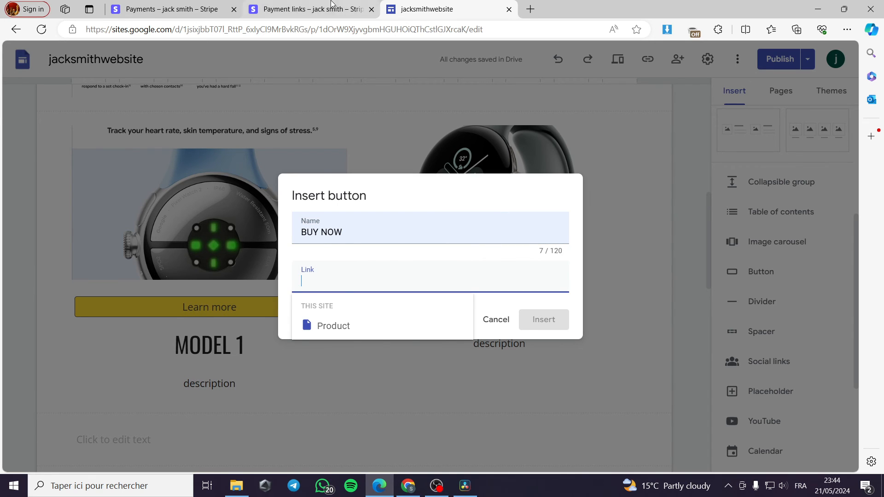
click(309, 9)
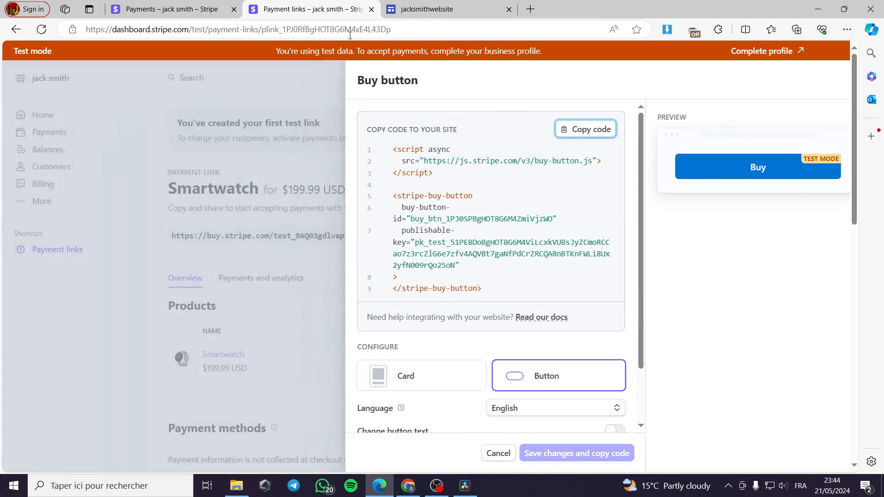
click(497, 453)
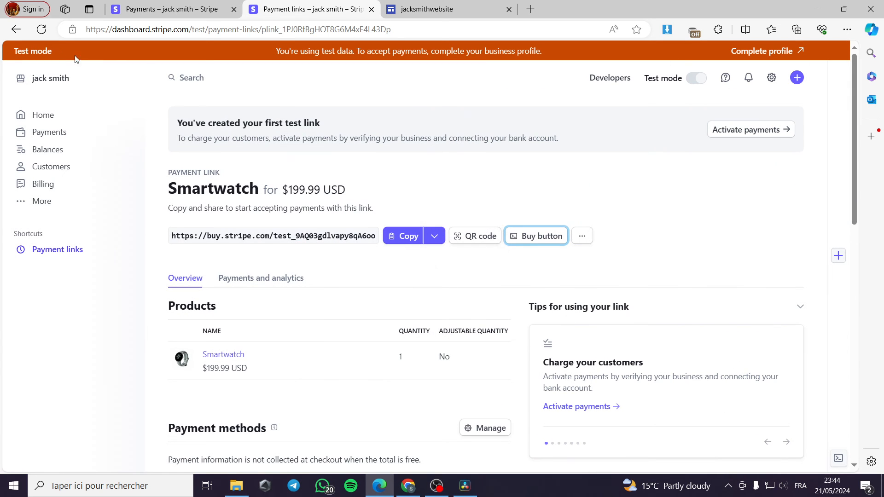
click(402, 236)
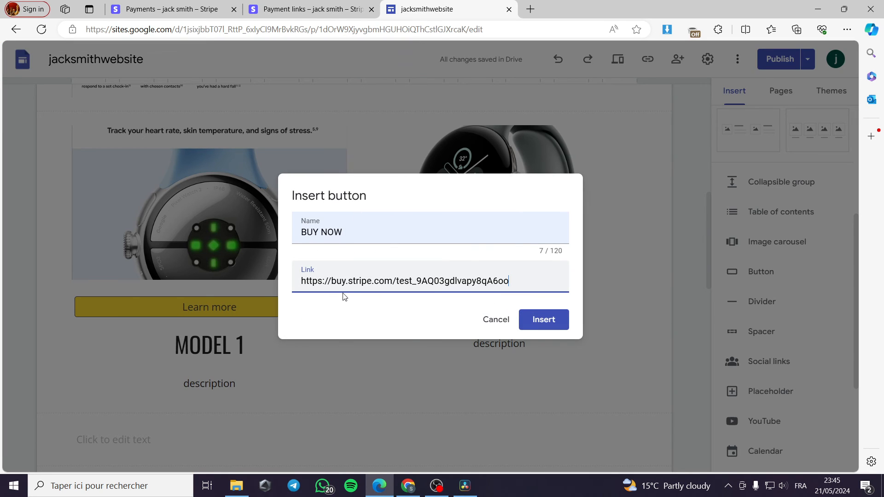
click(542, 320)
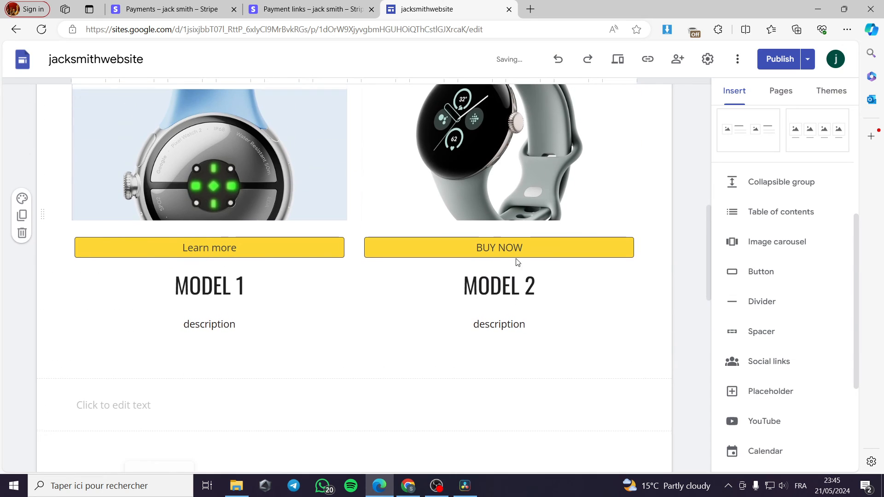
click(498, 247)
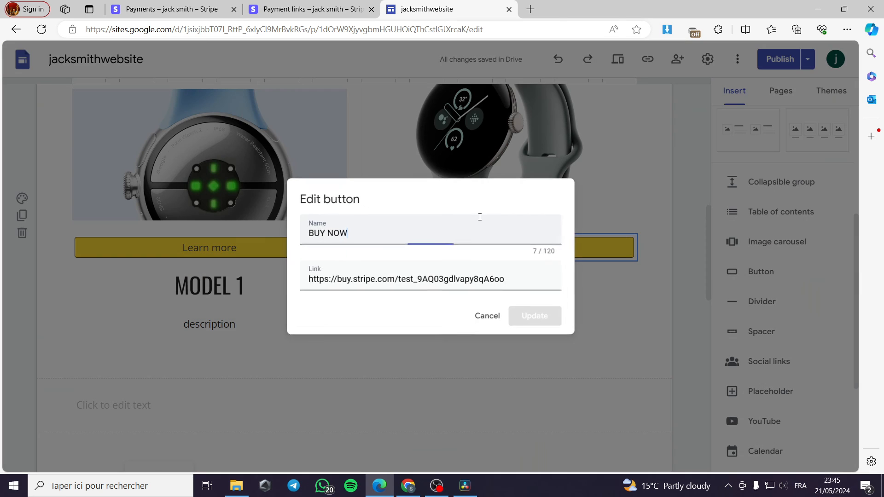
click(533, 315)
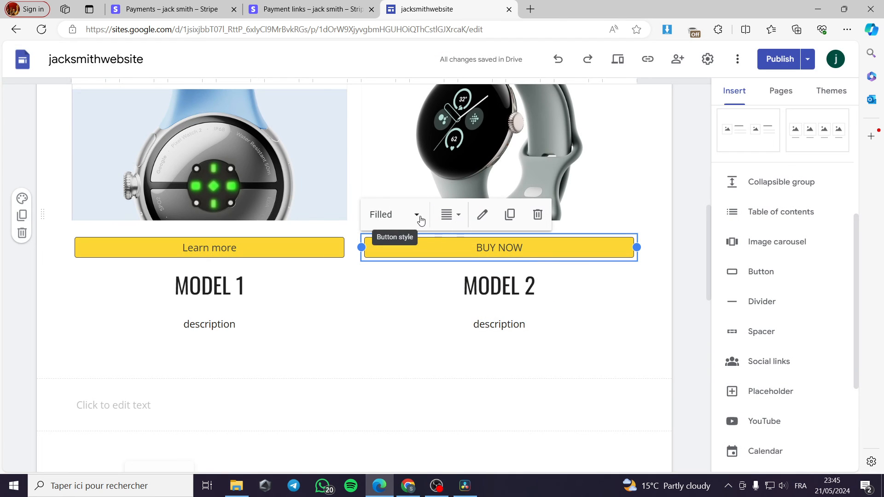
click(414, 215)
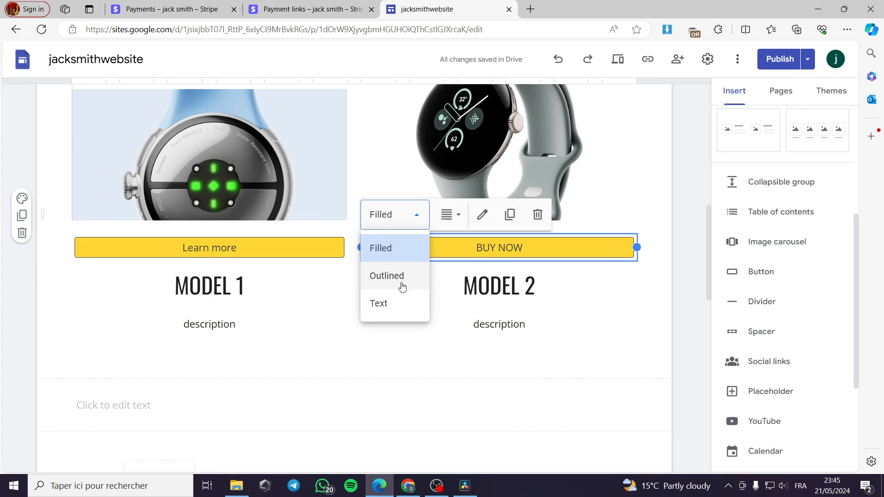
click(378, 303)
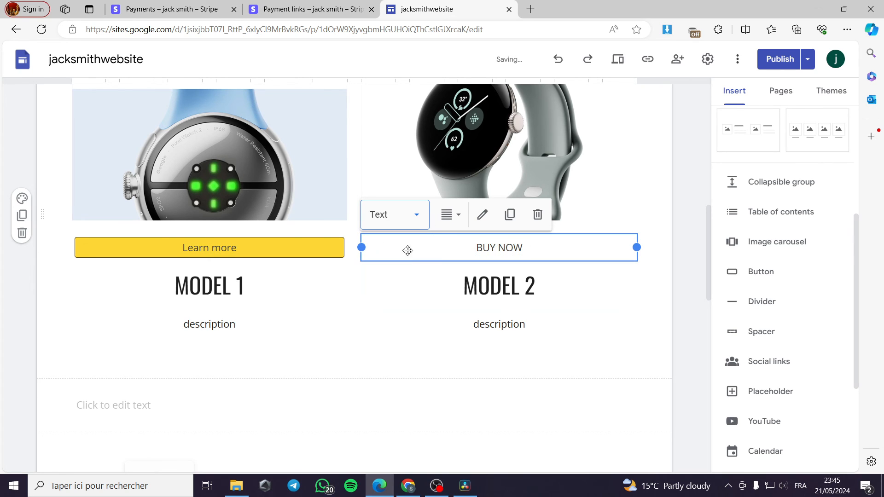
click(394, 214)
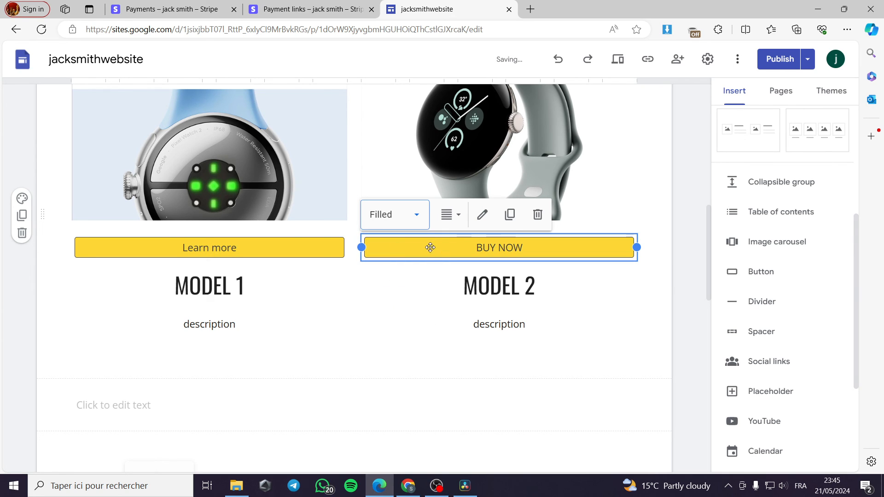
click(498, 285)
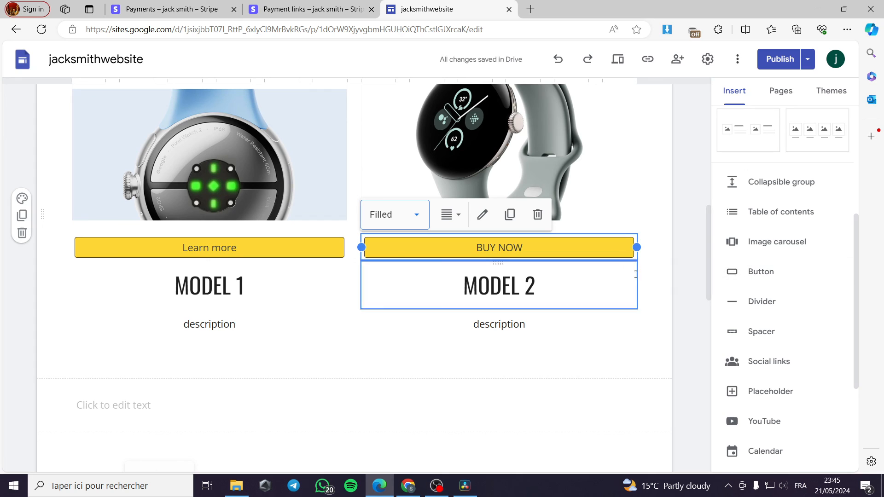
mouse_move(779, 58)
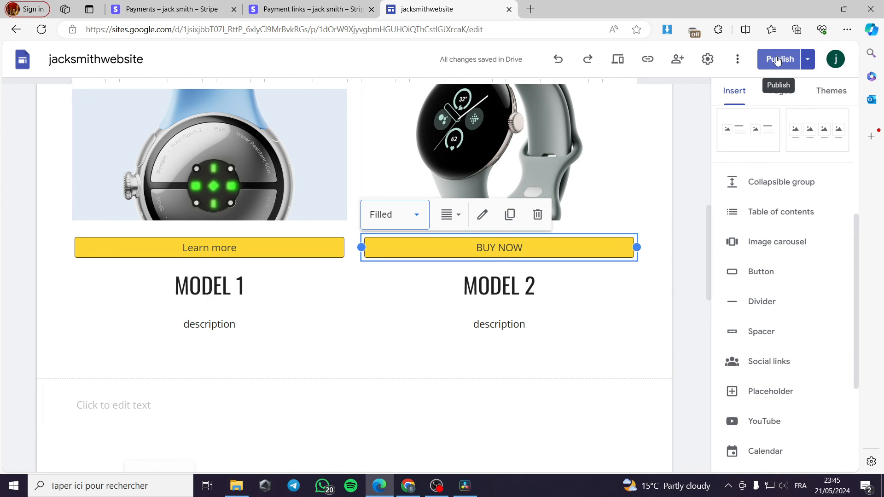
- Review the draft changes and publish the jacksmithwebsite site
click(778, 59)
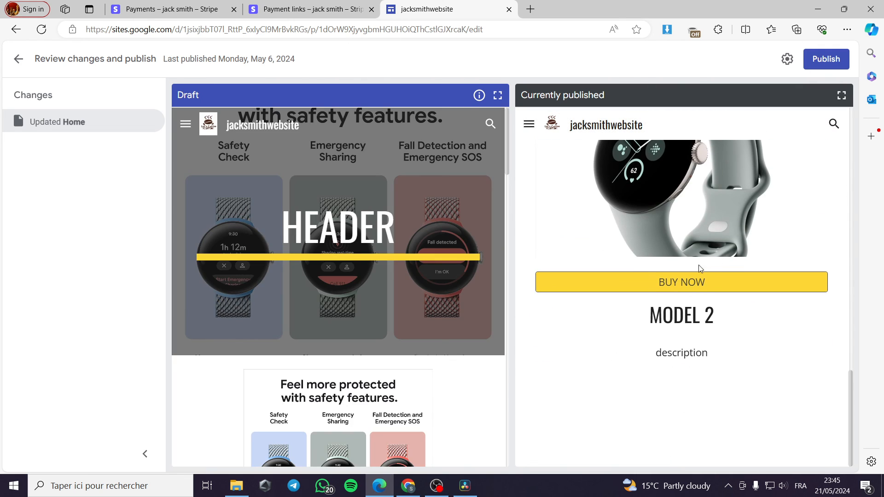
scroll(down, 3)
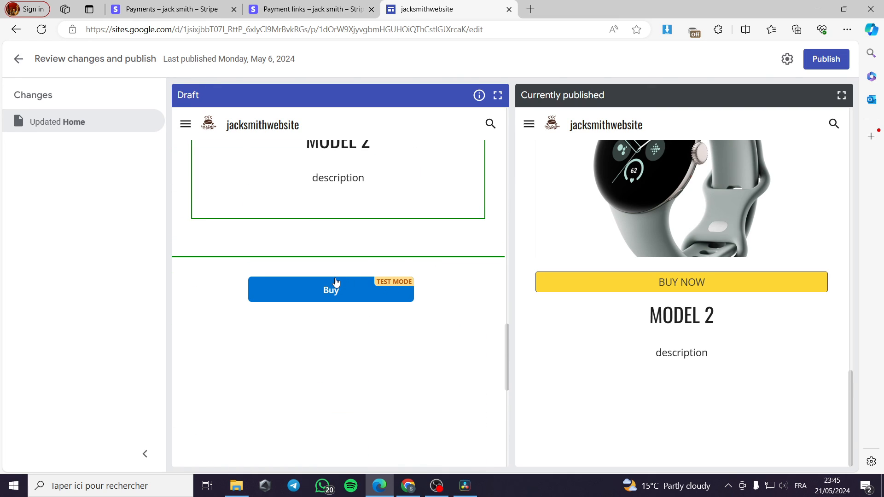
click(825, 59)
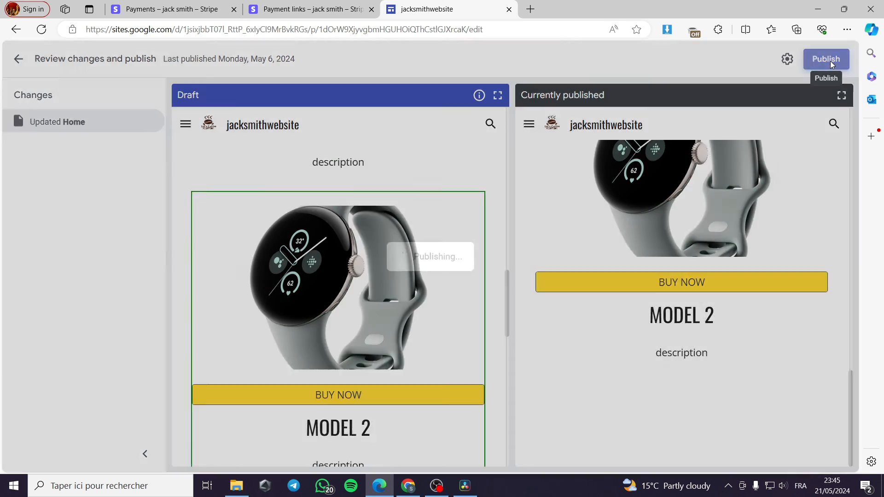
click(826, 58)
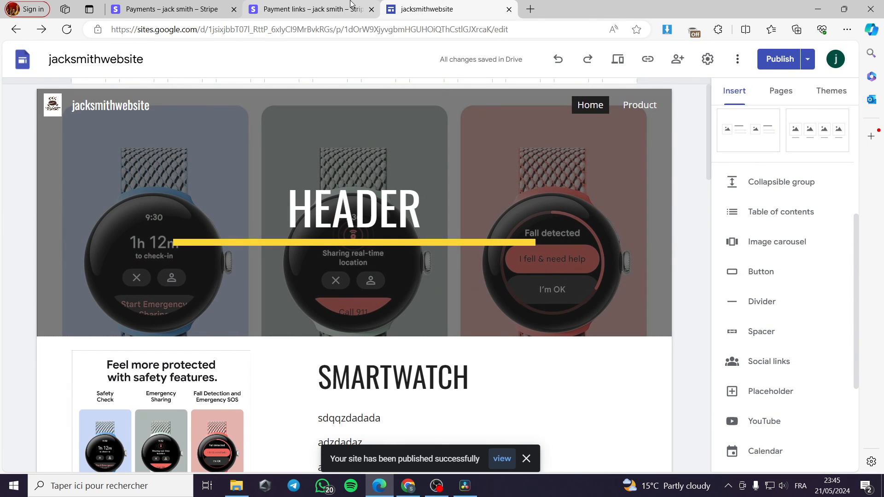
mouse_move(808, 58)
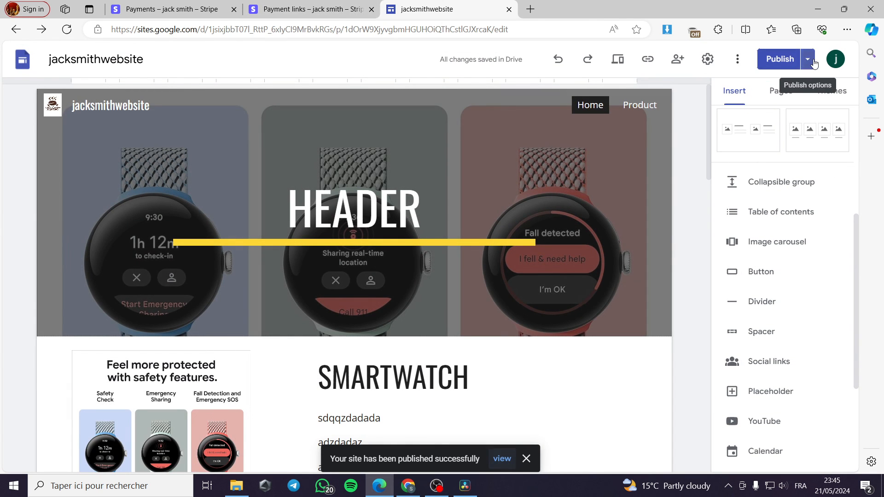
- View the published site and confirm BUY NOW opens the $199.99 Smartwatch Stripe checkout
click(500, 459)
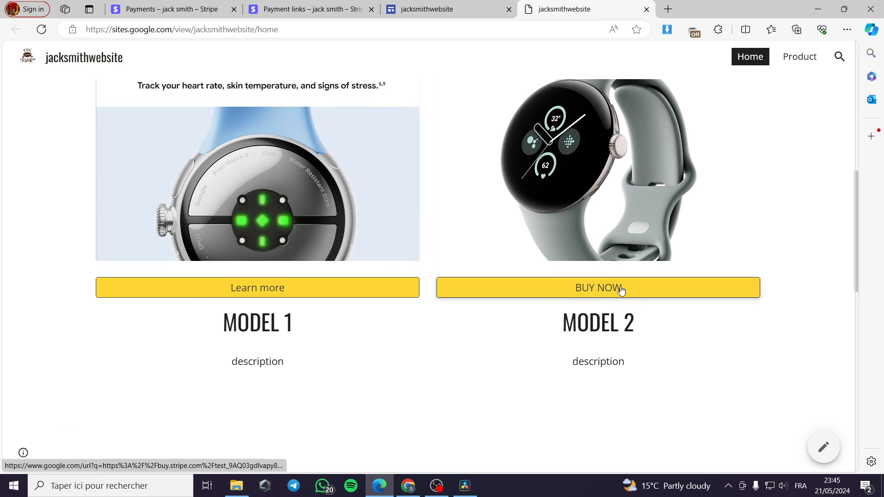
click(598, 287)
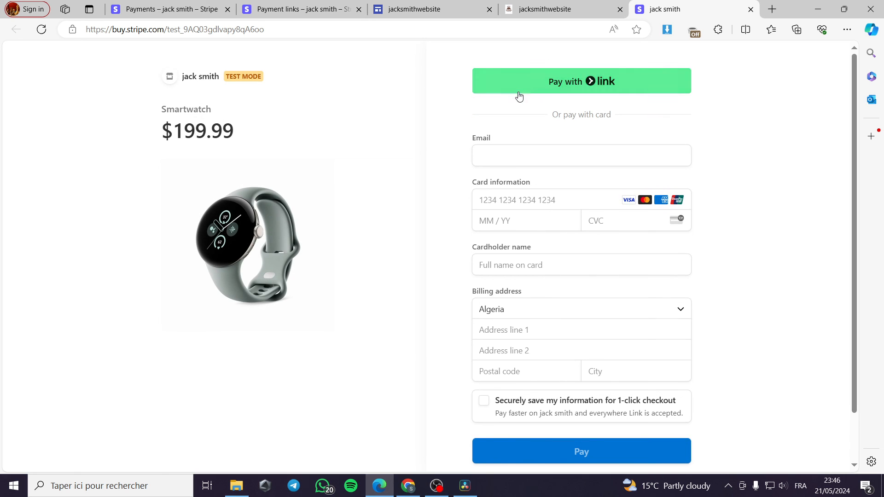
scroll(down, 3)
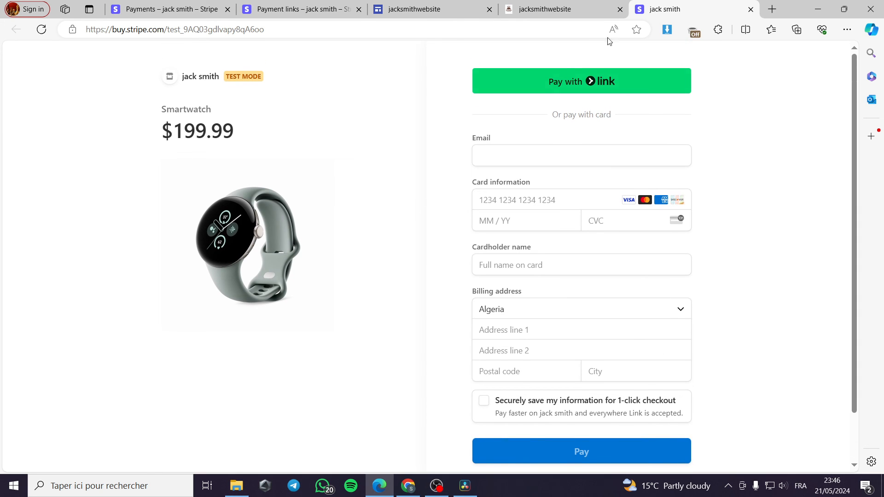
click(563, 10)
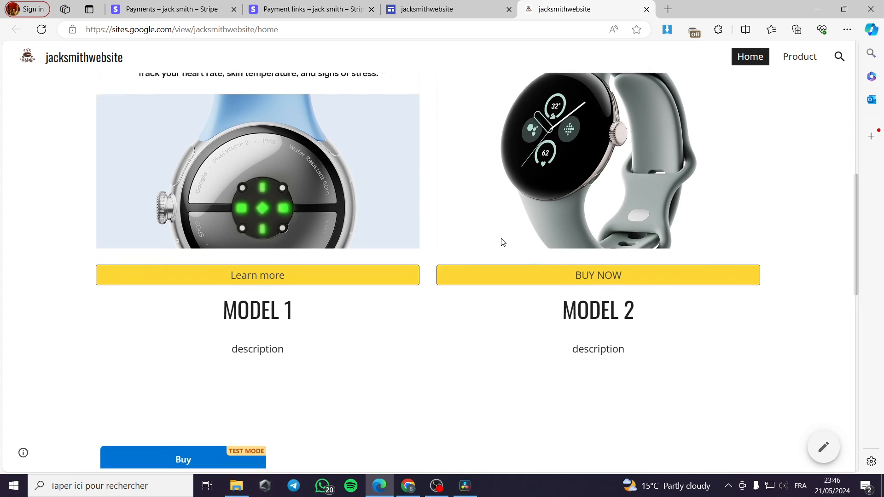
- Confirm the embedded Buy button also opens the $199.99 Smartwatch Stripe checkout
scroll(down, 3)
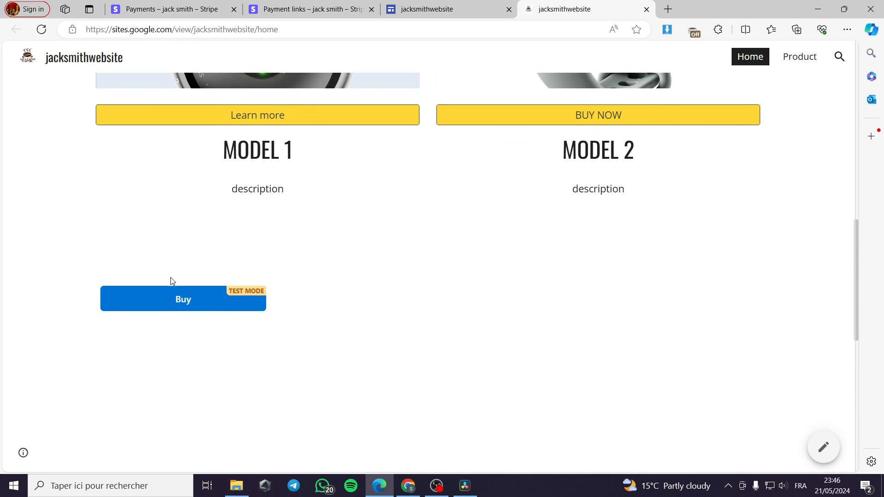
click(183, 299)
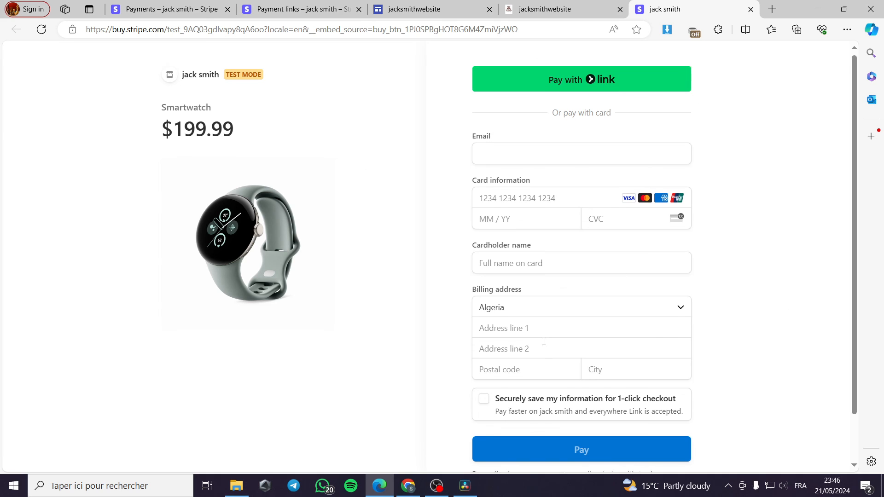